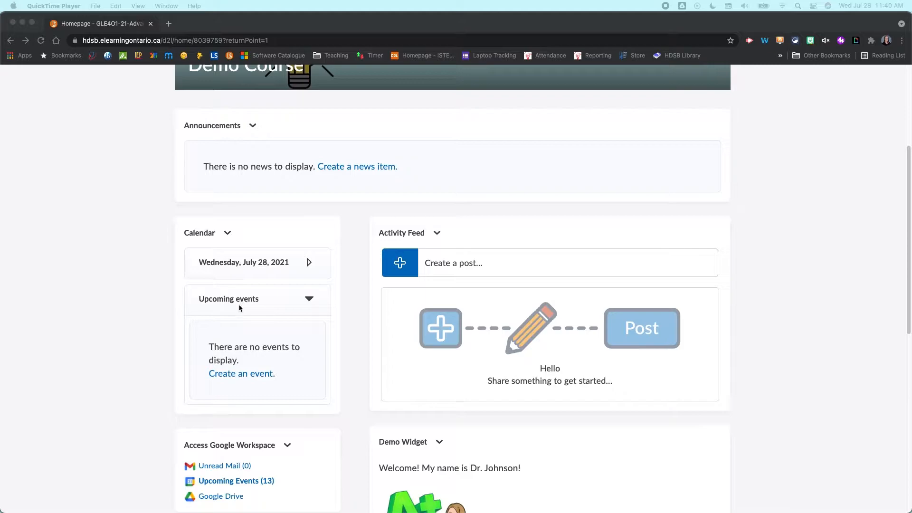
pyautogui.moveTo(377, 325)
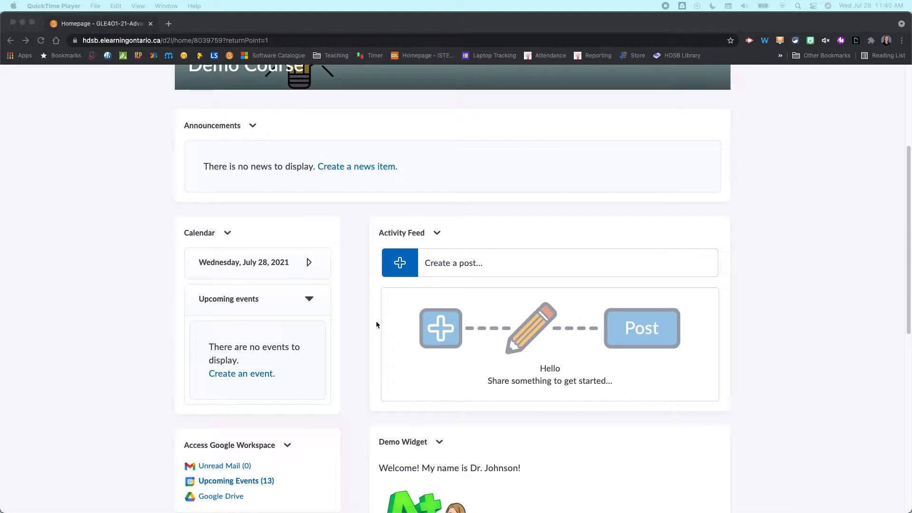
pyautogui.moveTo(580, 251)
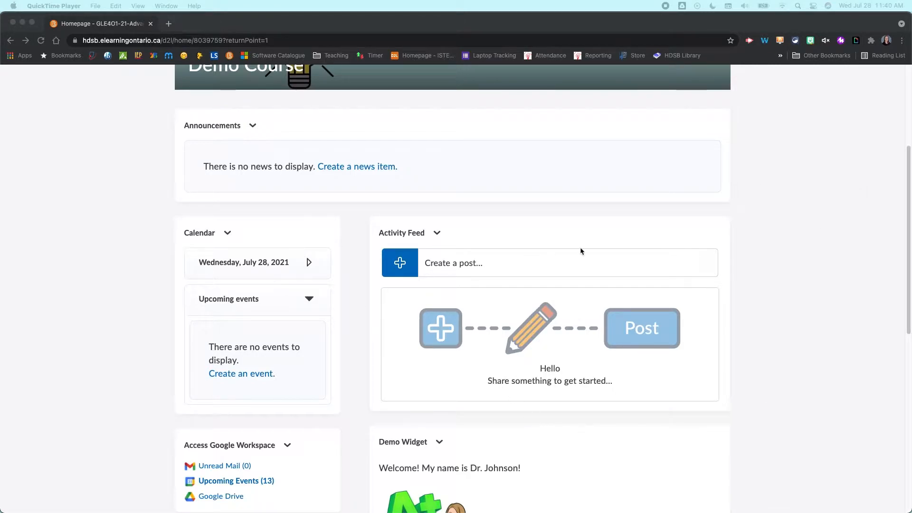
# - Reveal the course homepage's options menu from the bottom of the page
pyautogui.scroll(-3)
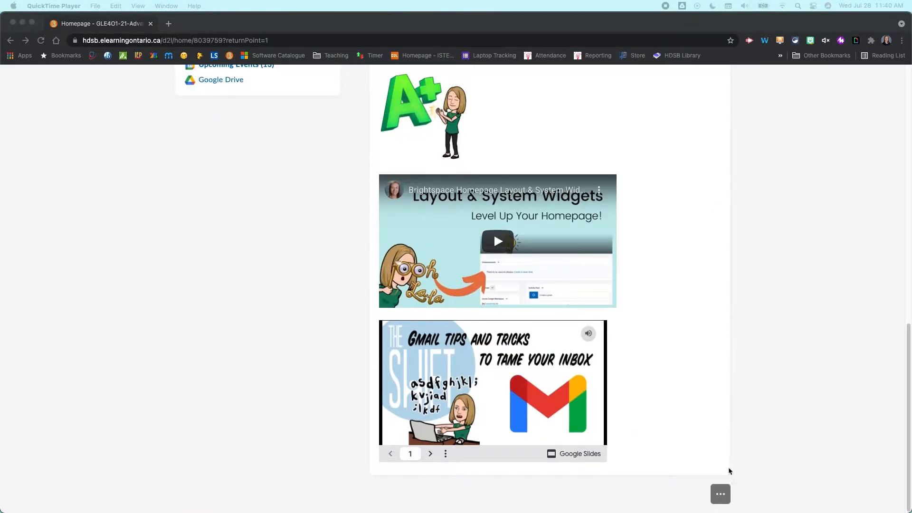
pyautogui.click(720, 494)
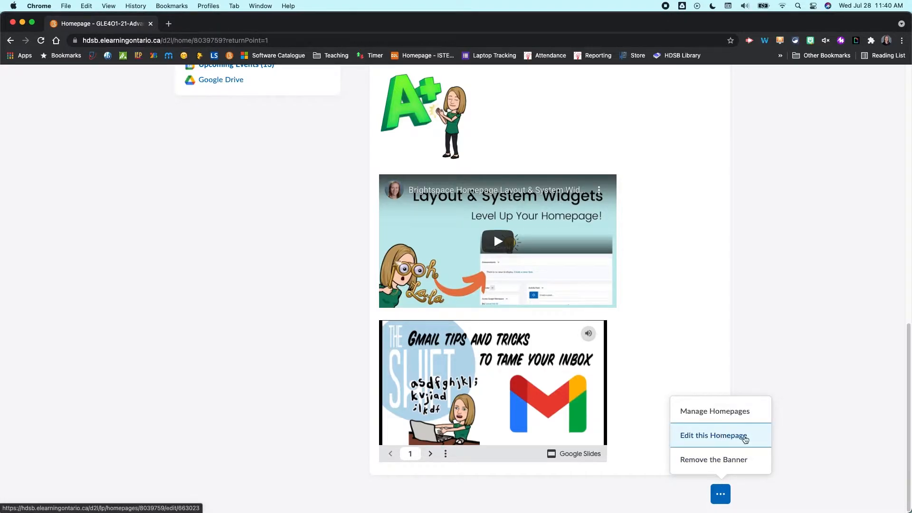
# - Check the Activity Feed placement in the homepage editor's Widgets section, then Save and Close
pyautogui.click(713, 435)
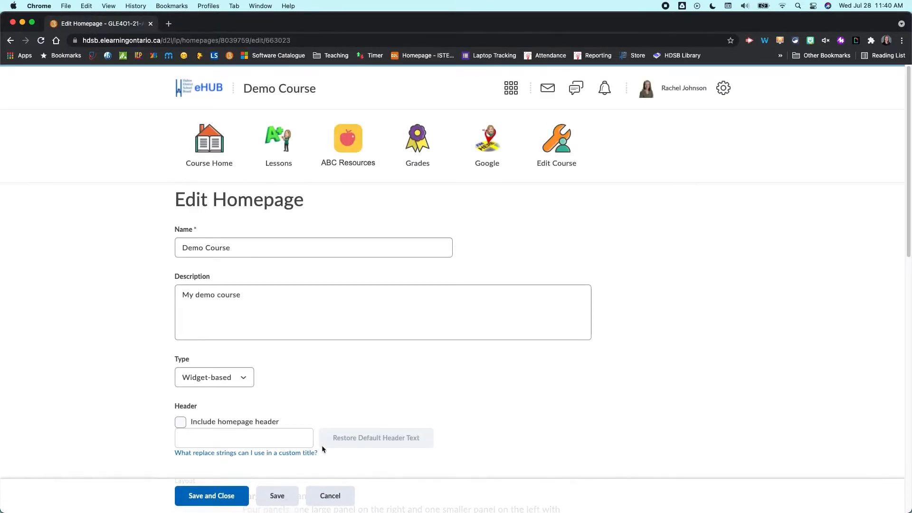
pyautogui.scroll(-3)
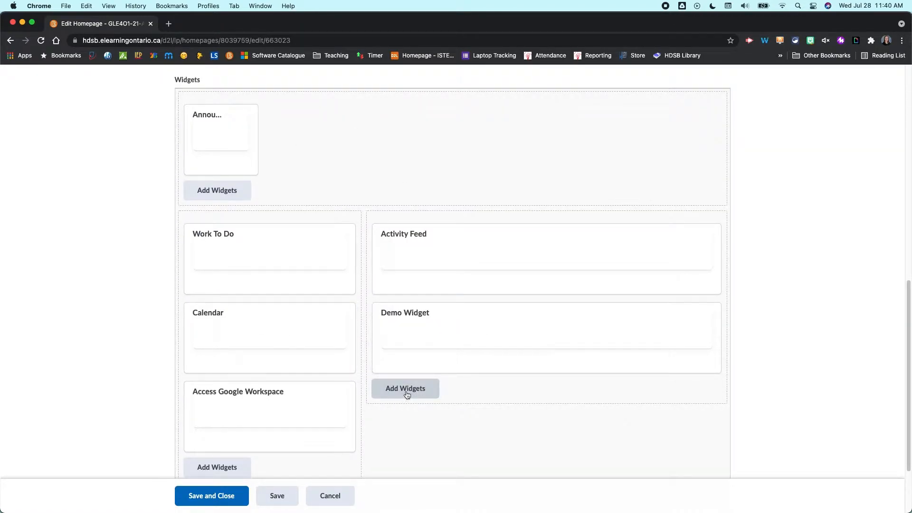
pyautogui.scroll(-3)
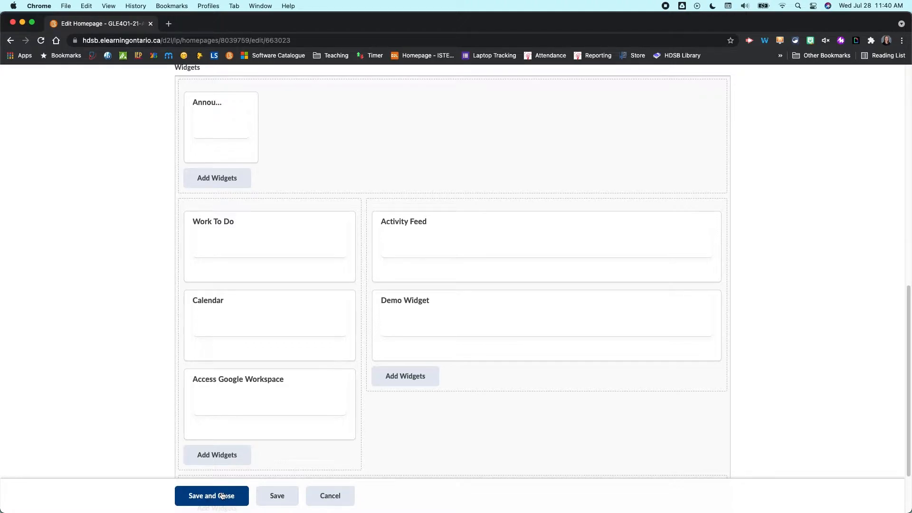
pyautogui.click(211, 496)
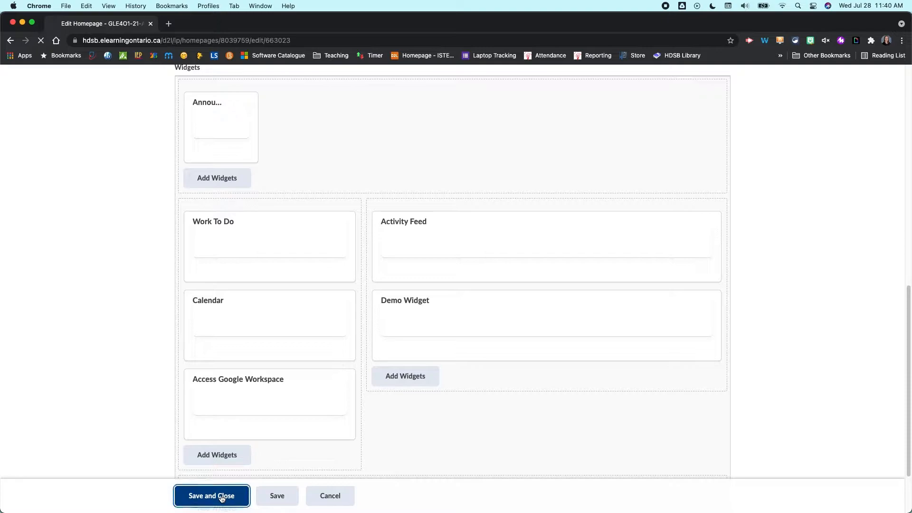
pyautogui.click(211, 496)
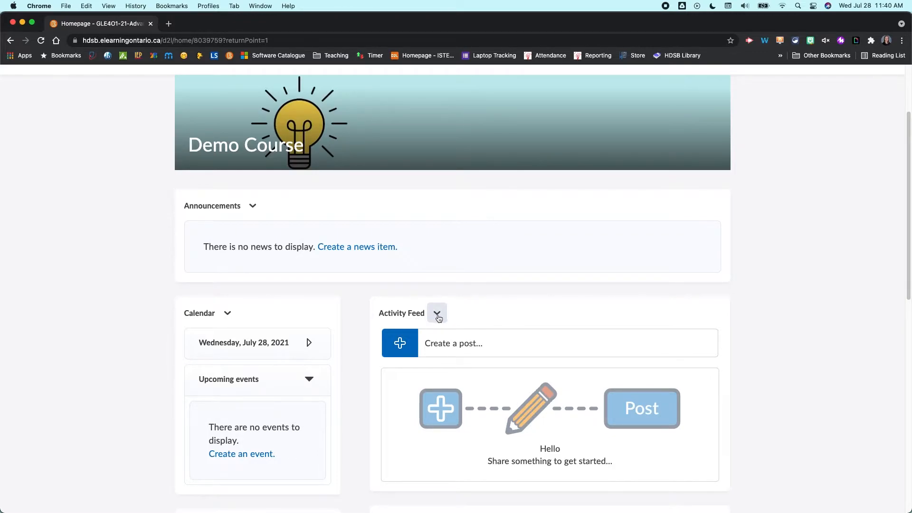
pyautogui.moveTo(437, 313)
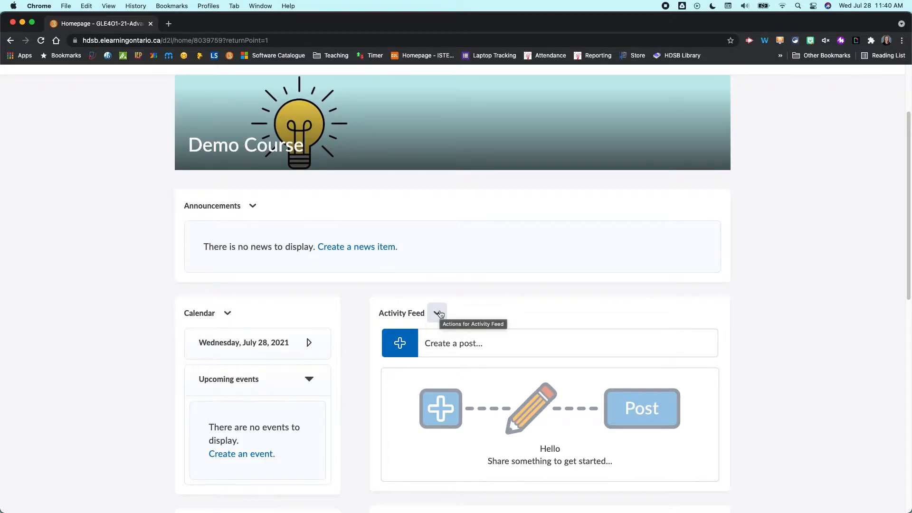
# - In Manage This Widget, keep commenting on and learners not allowed to post, then save
pyautogui.click(436, 312)
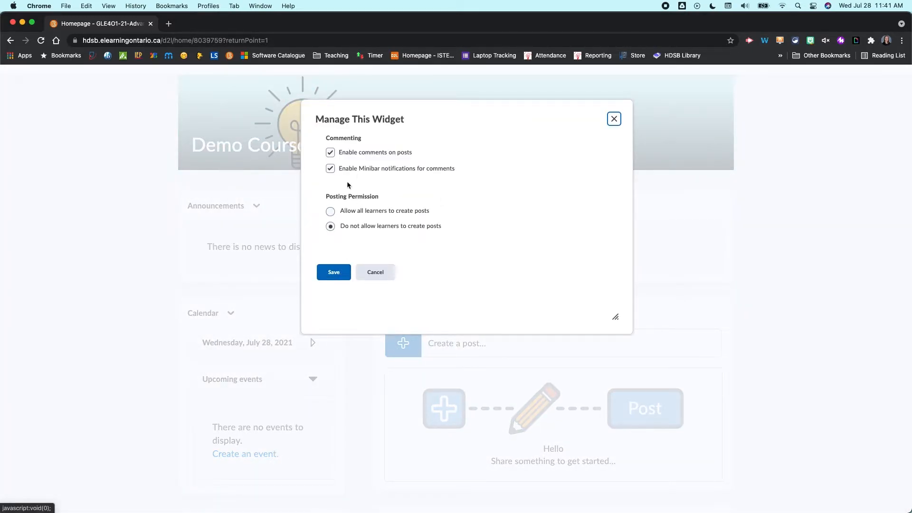
pyautogui.moveTo(368, 130)
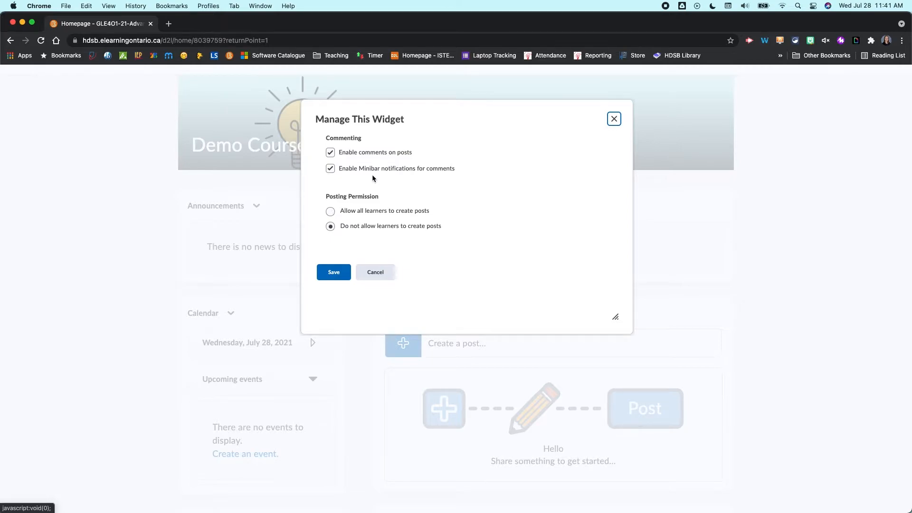
pyautogui.moveTo(442, 162)
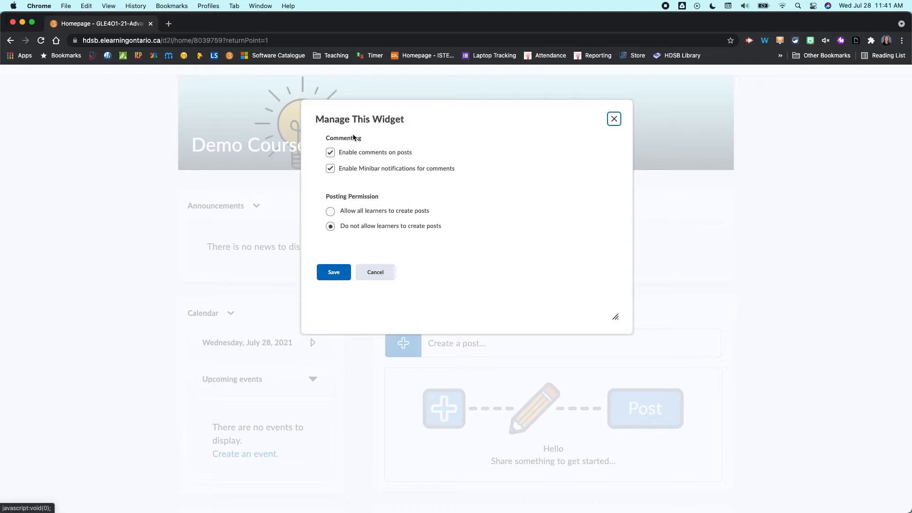
pyautogui.moveTo(373, 145)
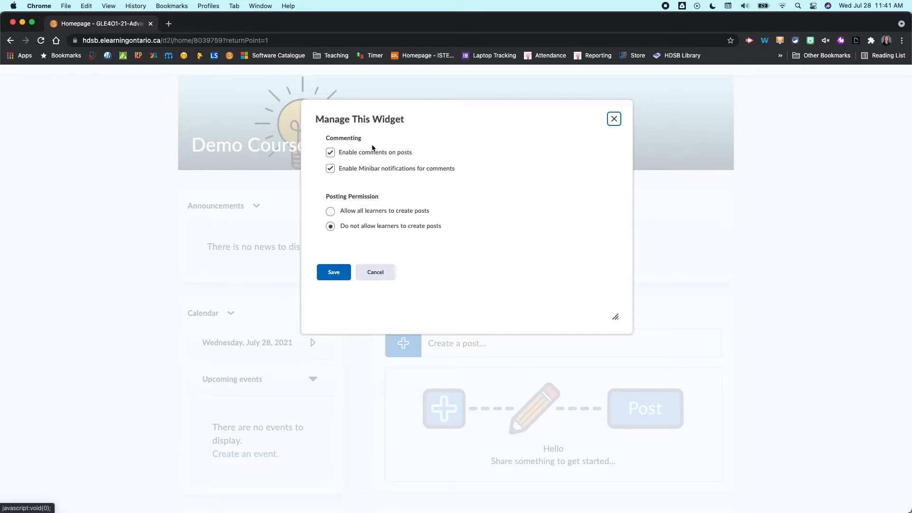
pyautogui.moveTo(421, 155)
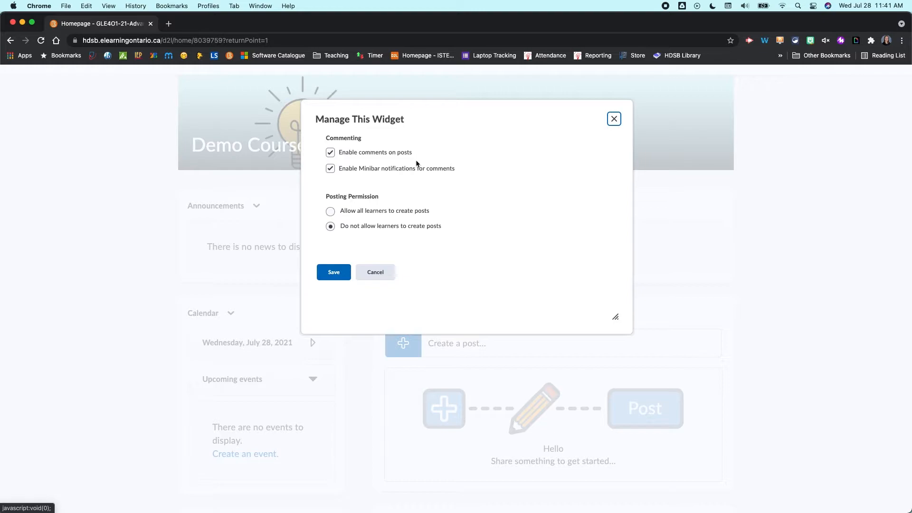
pyautogui.click(331, 211)
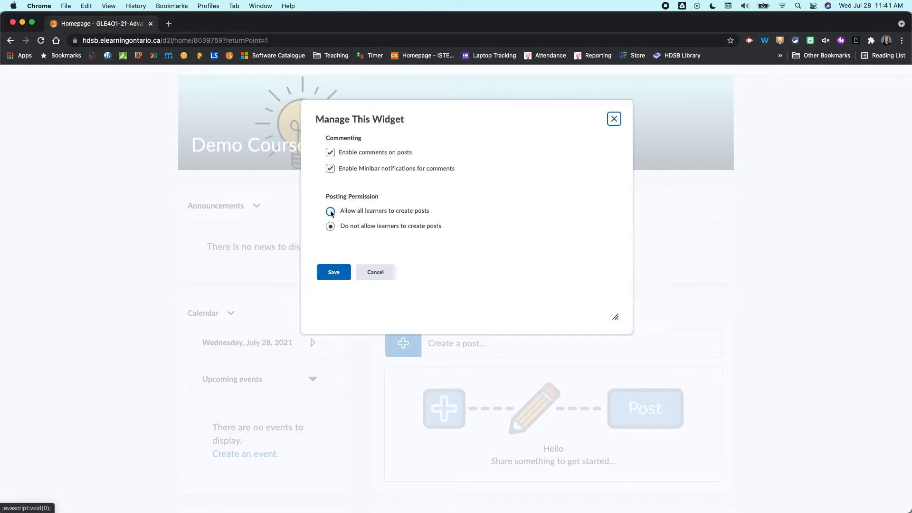
pyautogui.click(330, 226)
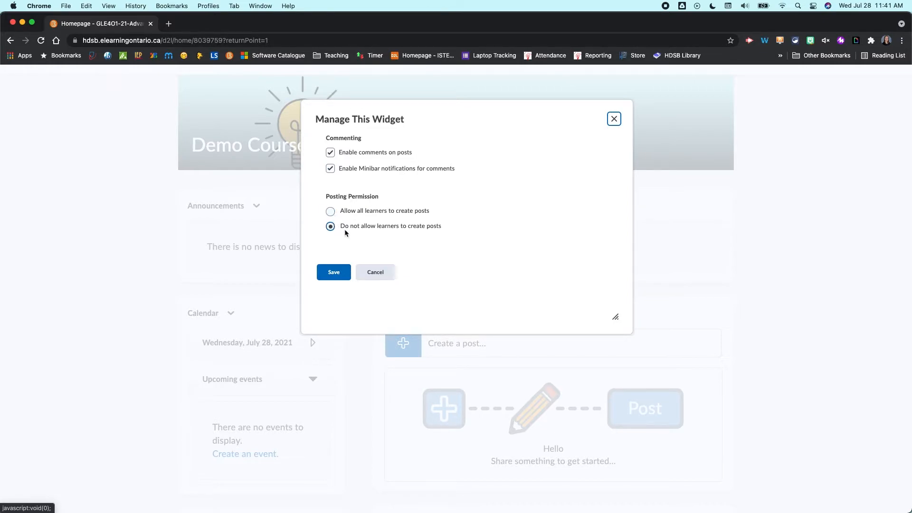
pyautogui.moveTo(343, 258)
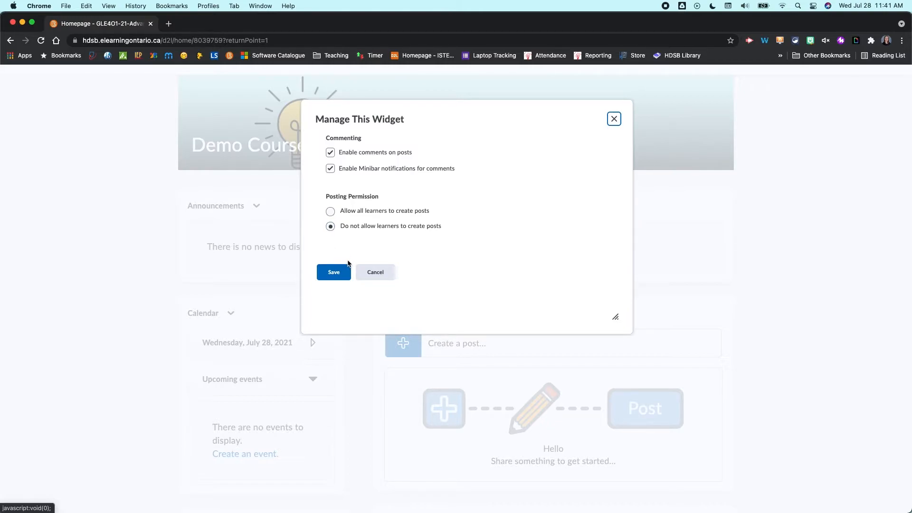
pyautogui.click(333, 272)
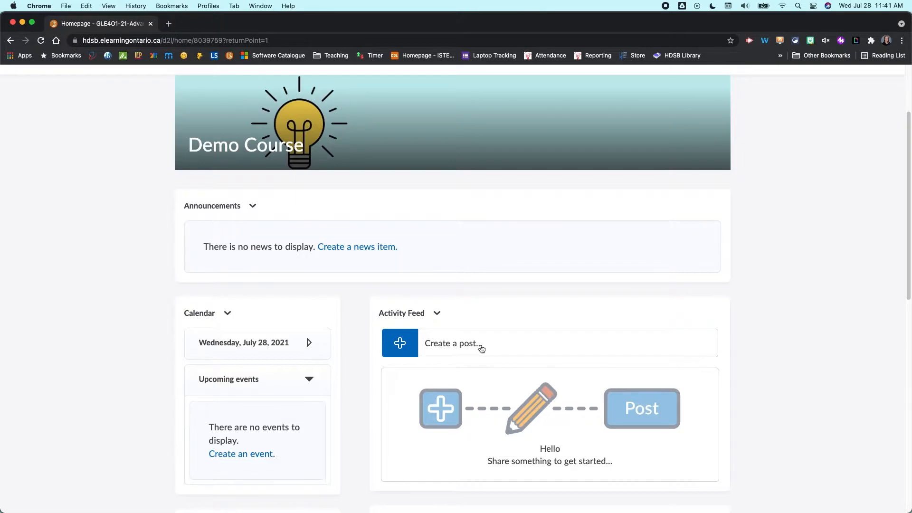
pyautogui.moveTo(461, 341)
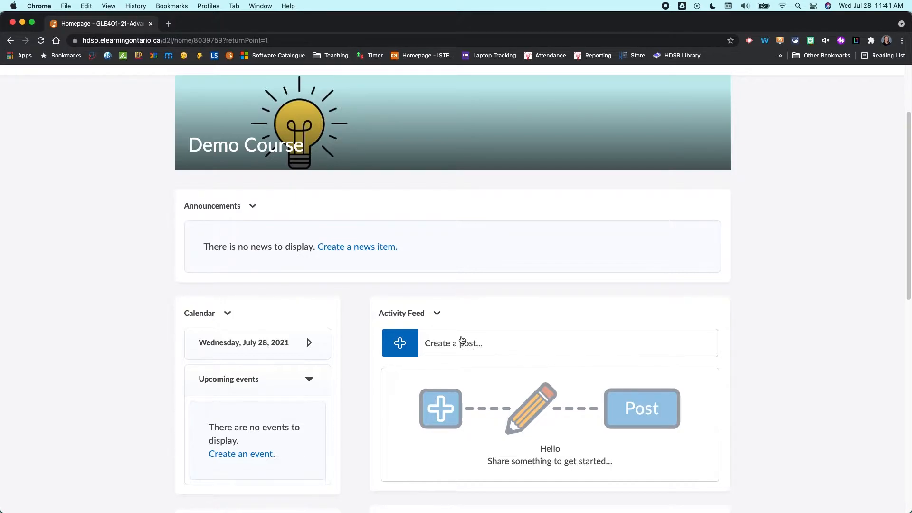
pyautogui.moveTo(371, 337)
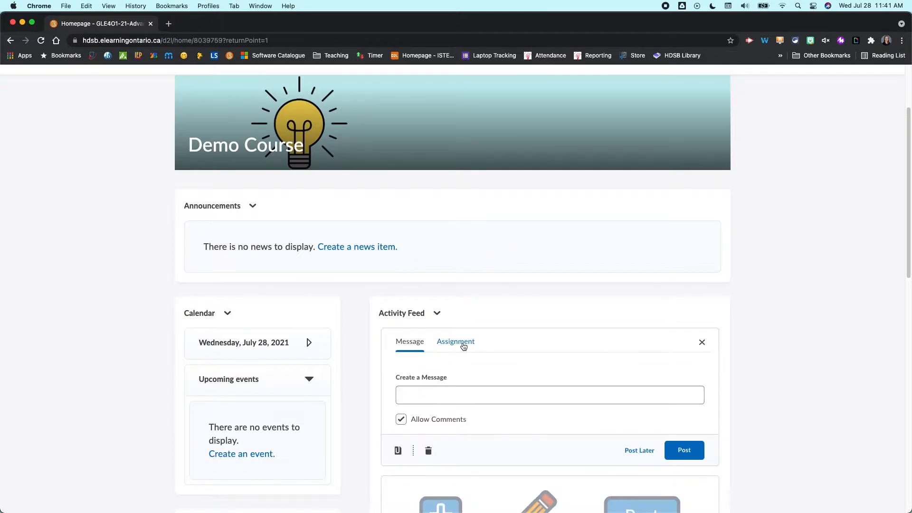
# - Start a new post via 'Create a post...' and switch it to the Assignment form's name field
pyautogui.scroll(-3)
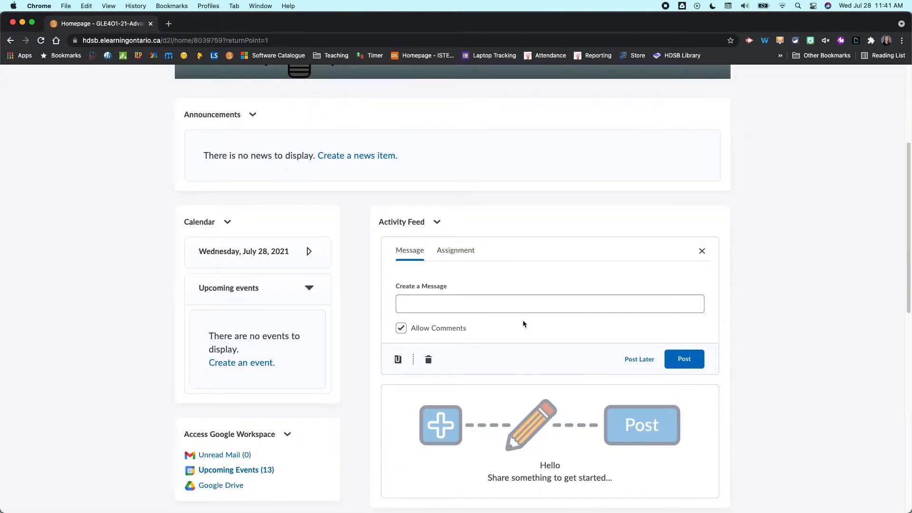
pyautogui.moveTo(409, 249)
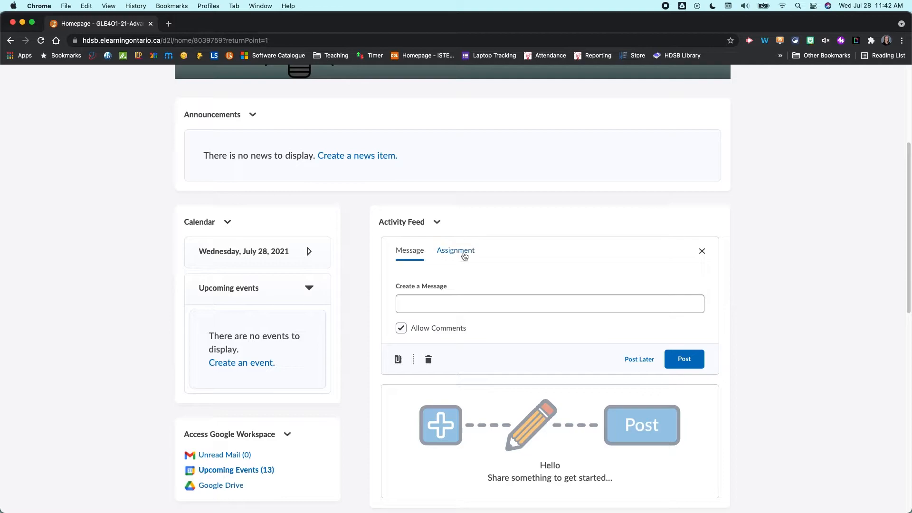
pyautogui.click(455, 250)
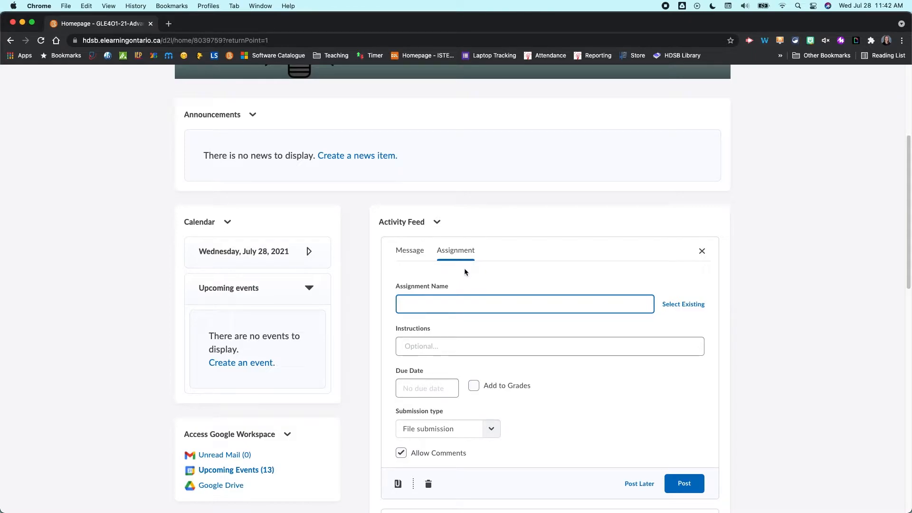
pyautogui.click(524, 304)
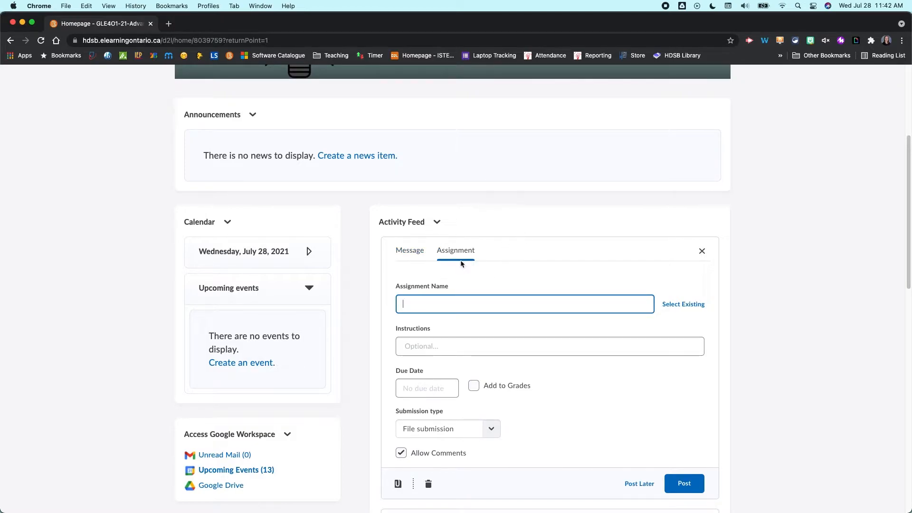
pyautogui.moveTo(455, 250)
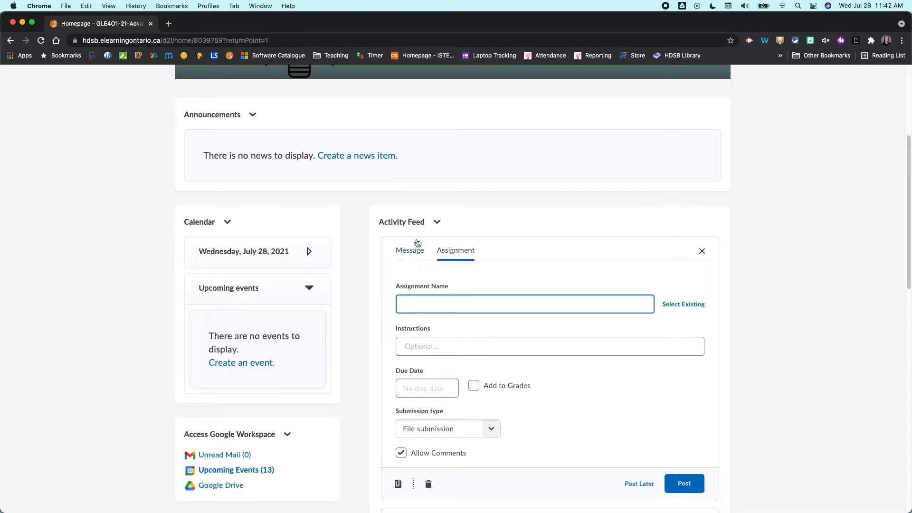
pyautogui.moveTo(406, 251)
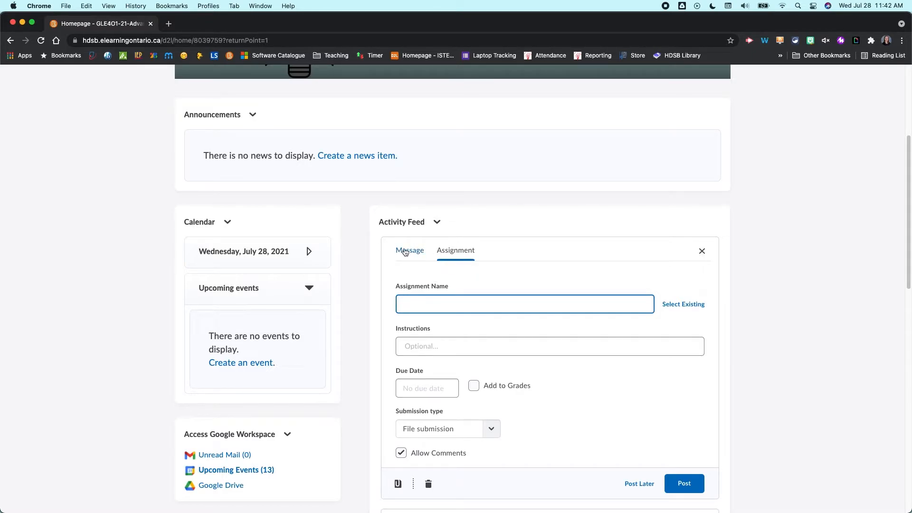
# - Switch back to a Message post reading 'Watch this video' with an emoji
pyautogui.click(410, 249)
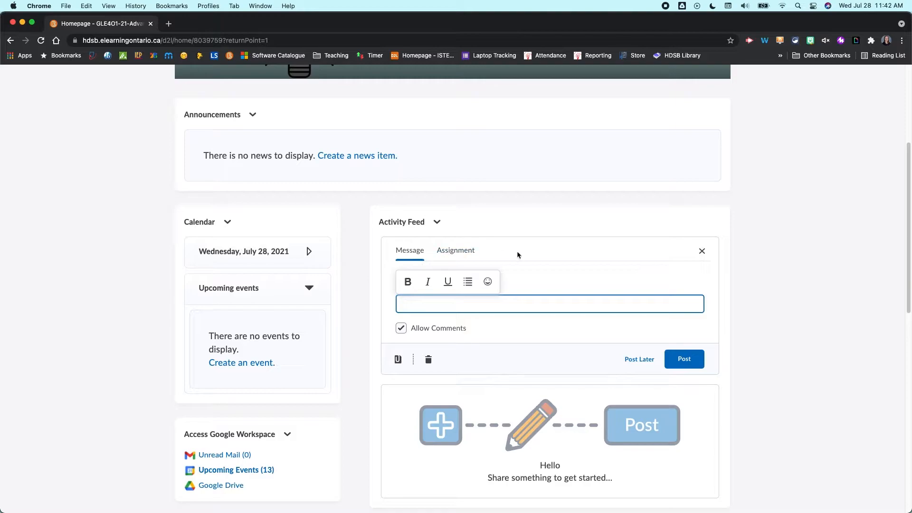
pyautogui.moveTo(562, 274)
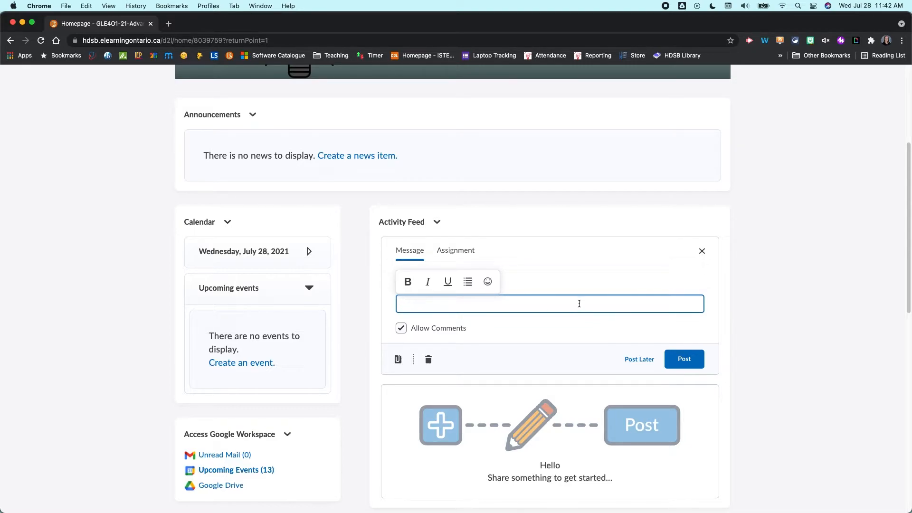
pyautogui.write('Watch this video')
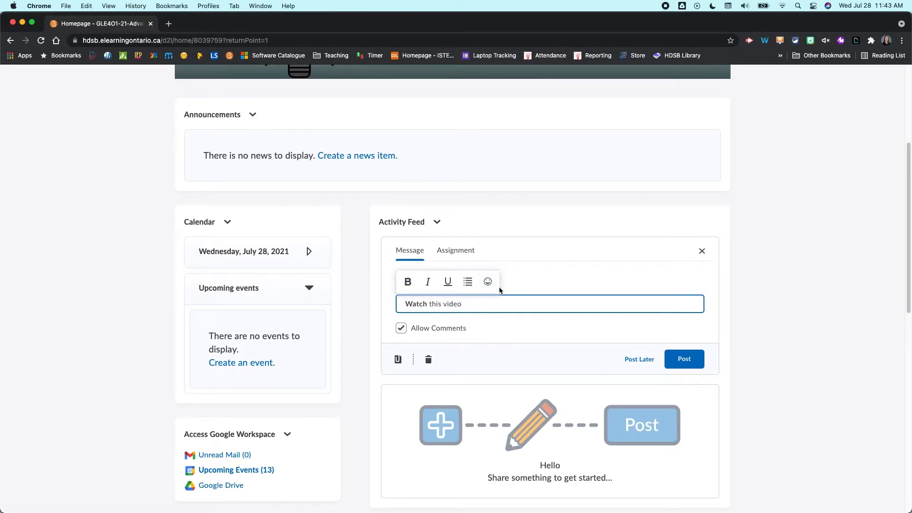
pyautogui.click(487, 282)
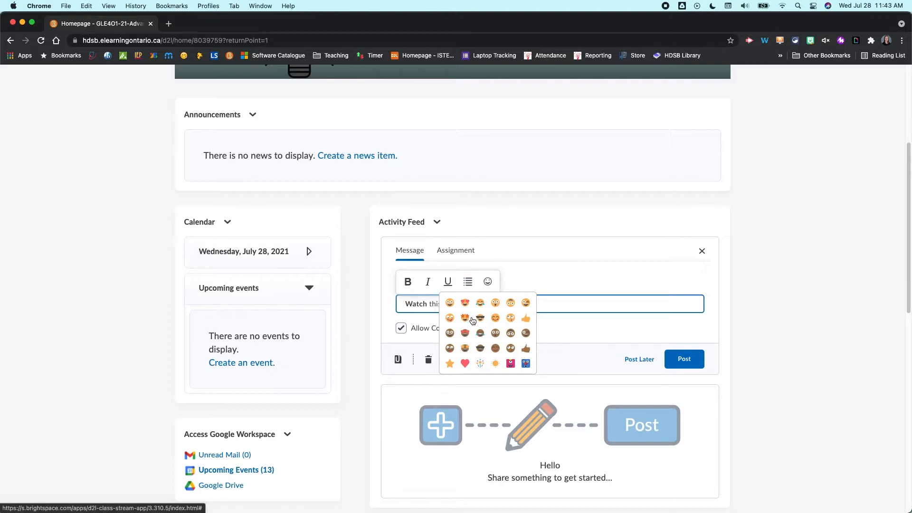
pyautogui.click(464, 302)
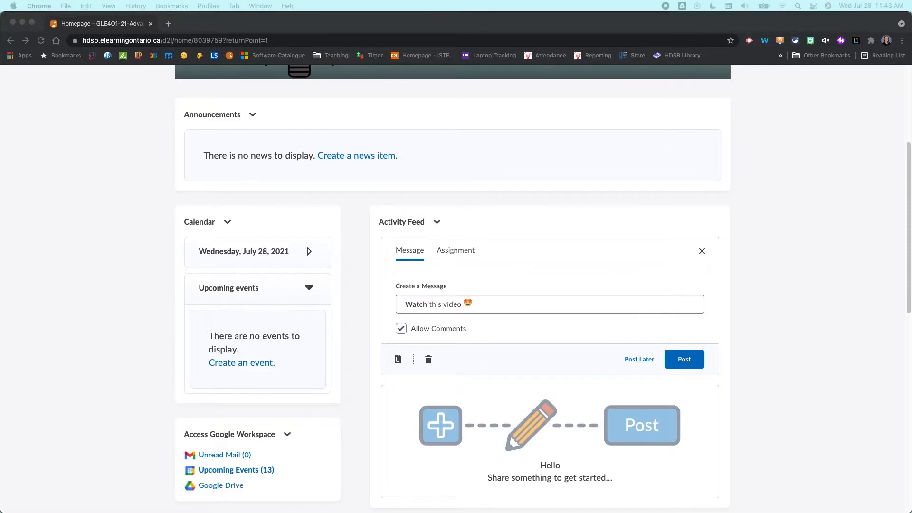
pyautogui.moveTo(475, 298)
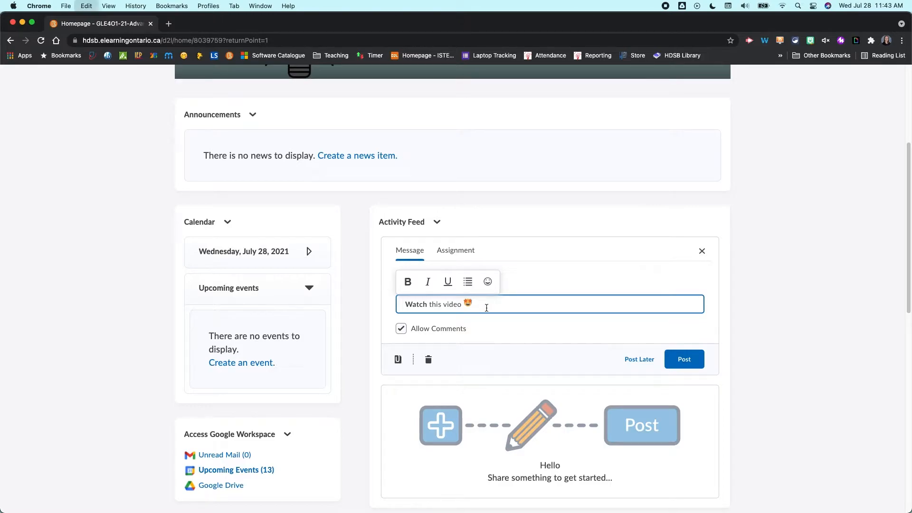
pyautogui.write('https://youtu.be/YSp4-ln20RU')
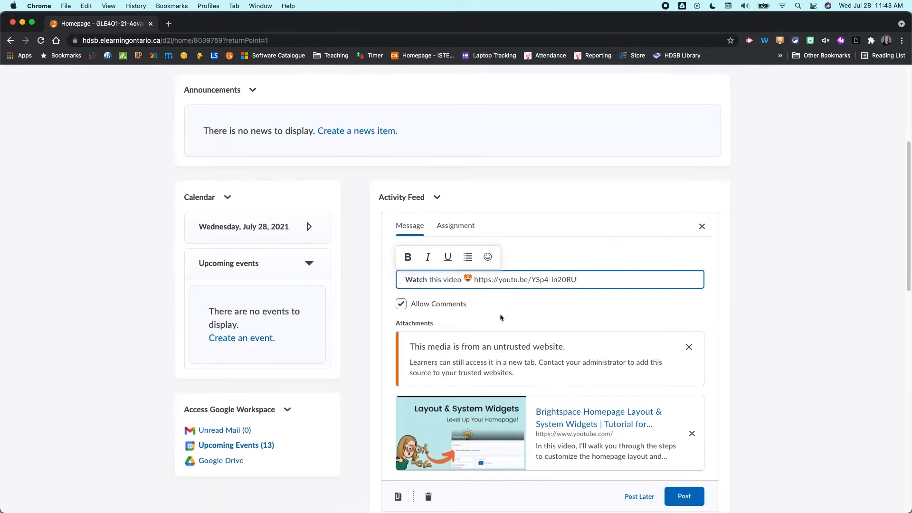
pyautogui.scroll(-3)
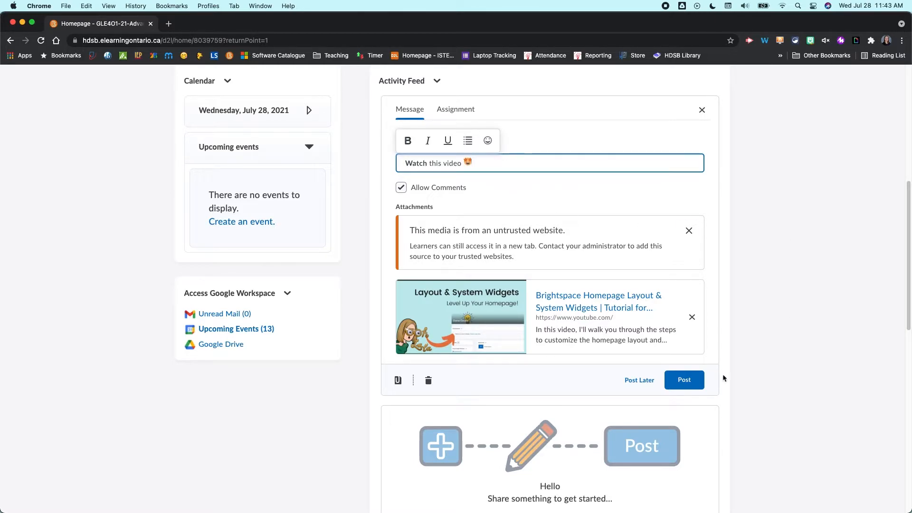
pyautogui.moveTo(684, 380)
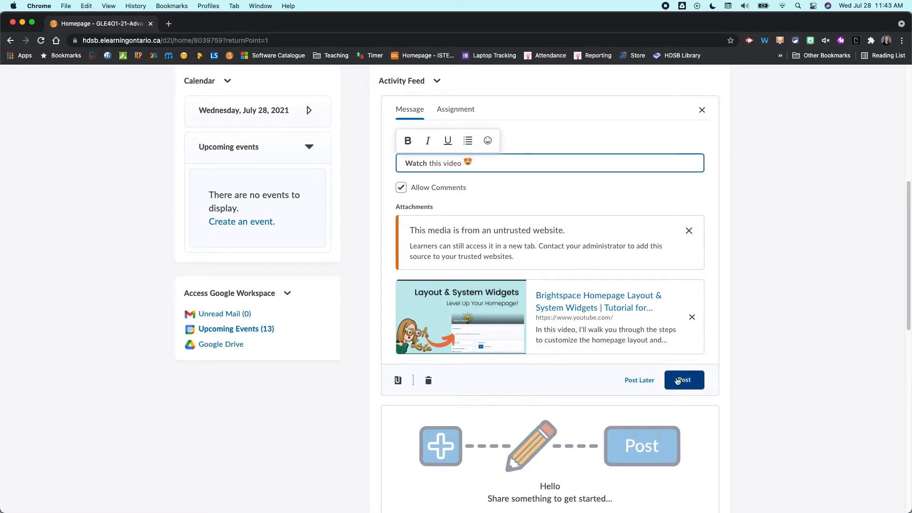
pyautogui.click(684, 380)
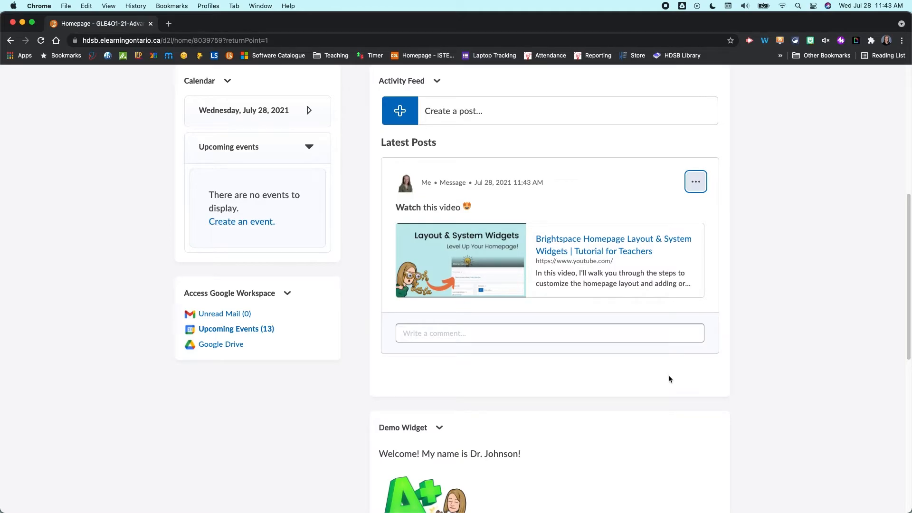
pyautogui.moveTo(677, 373)
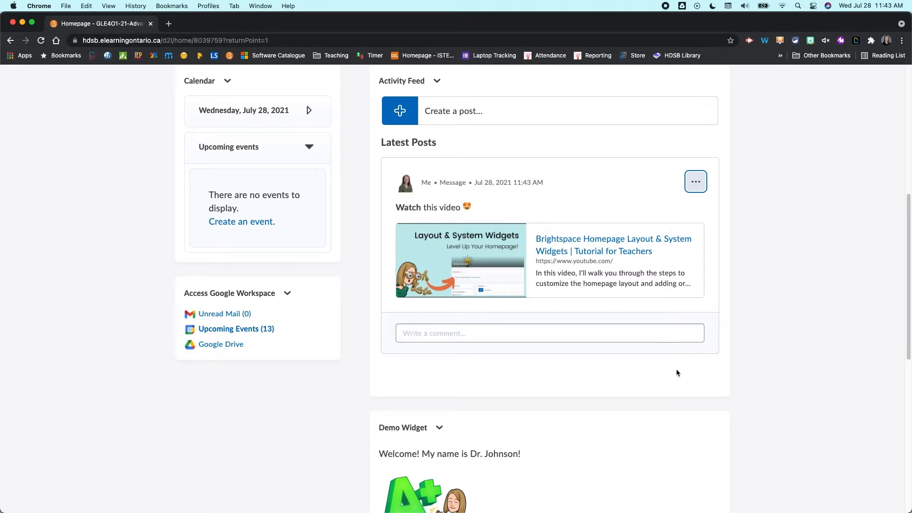
pyautogui.moveTo(429, 271)
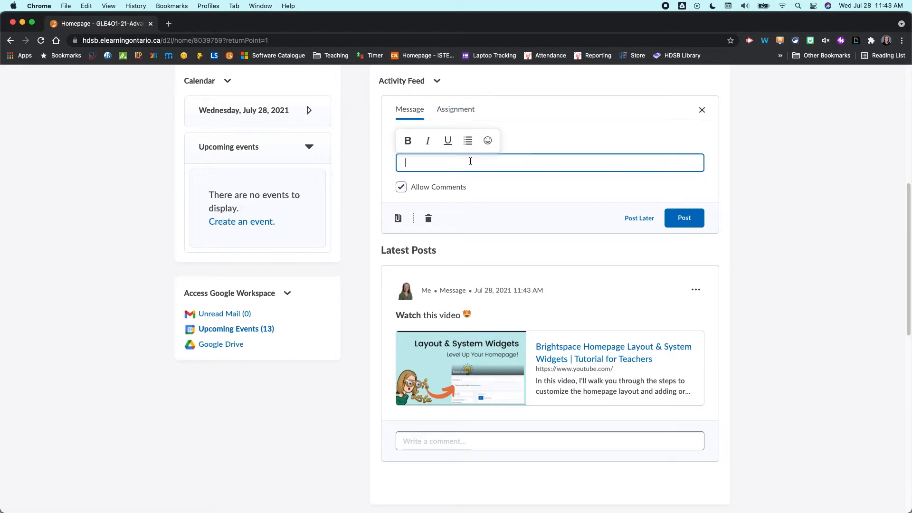
# - Draft 'Learning for today' and upload the 'Would You Rather_ TEMPLATE 2' PNG to it
pyautogui.write('Learning for today')
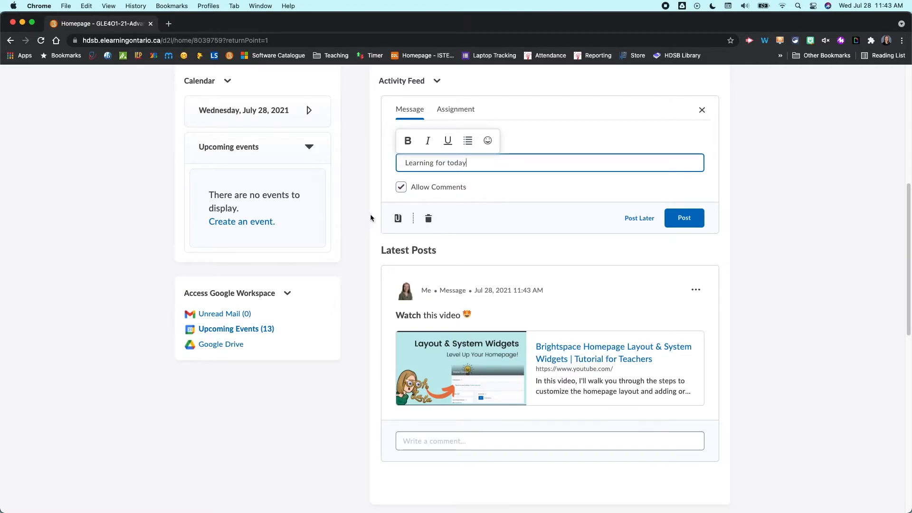
pyautogui.moveTo(398, 219)
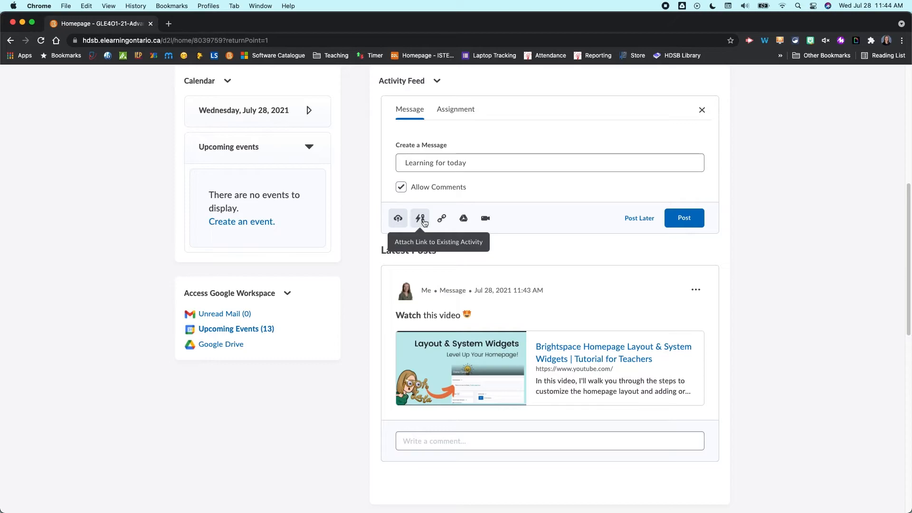
pyautogui.moveTo(441, 218)
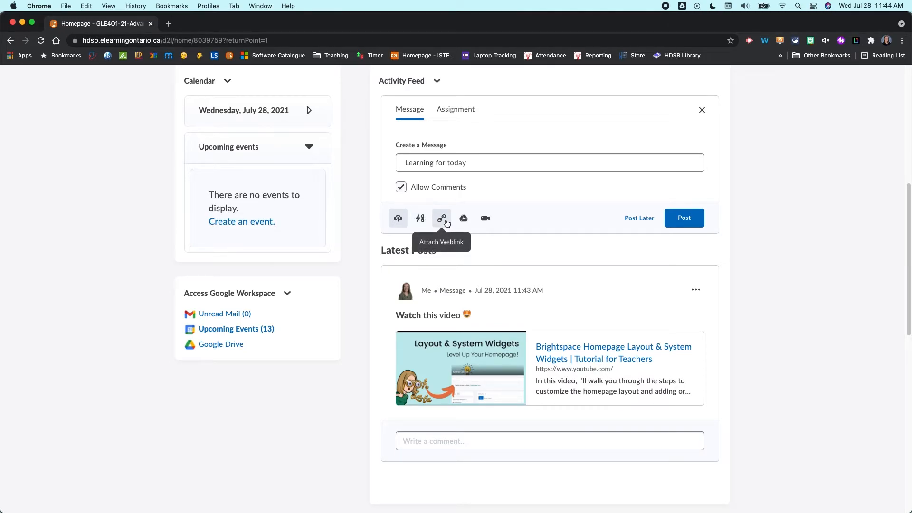
pyautogui.moveTo(463, 218)
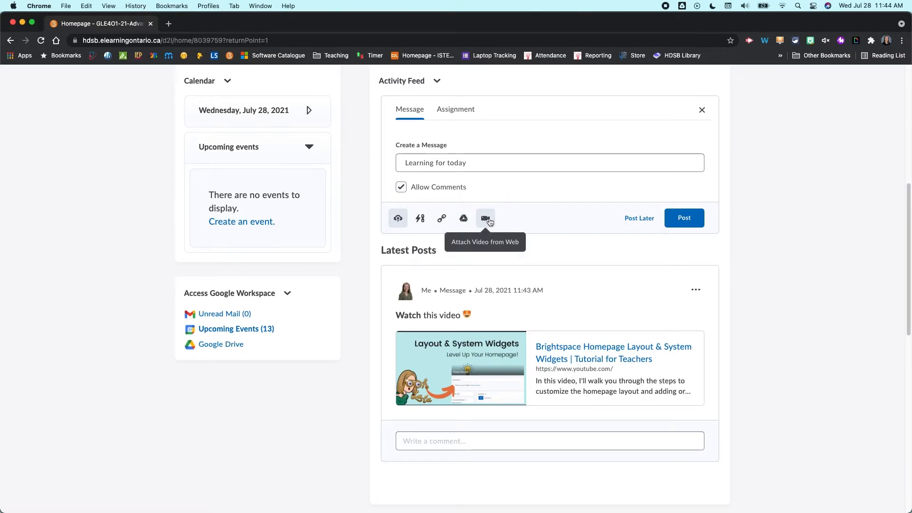
pyautogui.moveTo(398, 219)
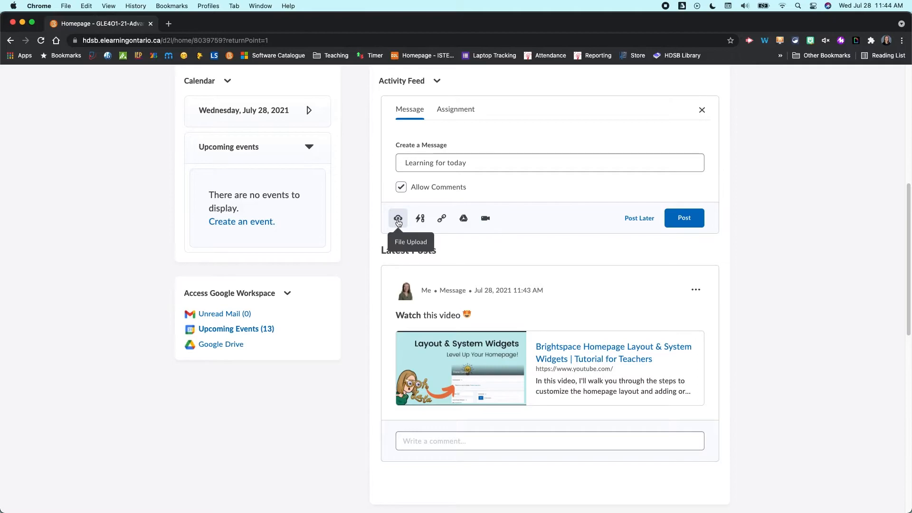
pyautogui.click(398, 218)
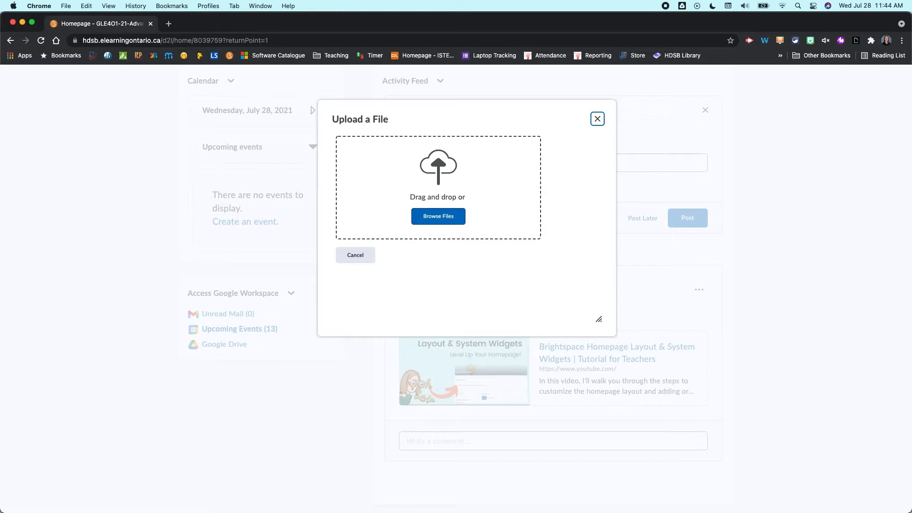
pyautogui.click(438, 216)
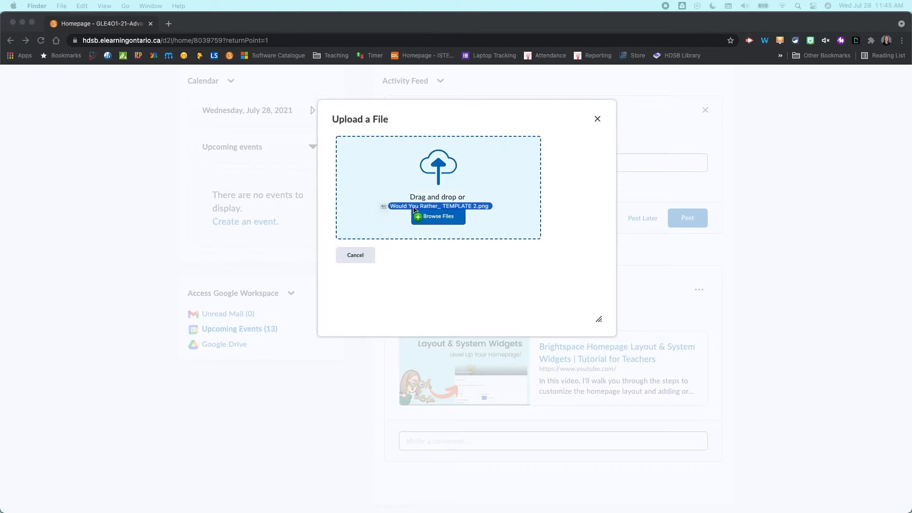
pyautogui.click(437, 216)
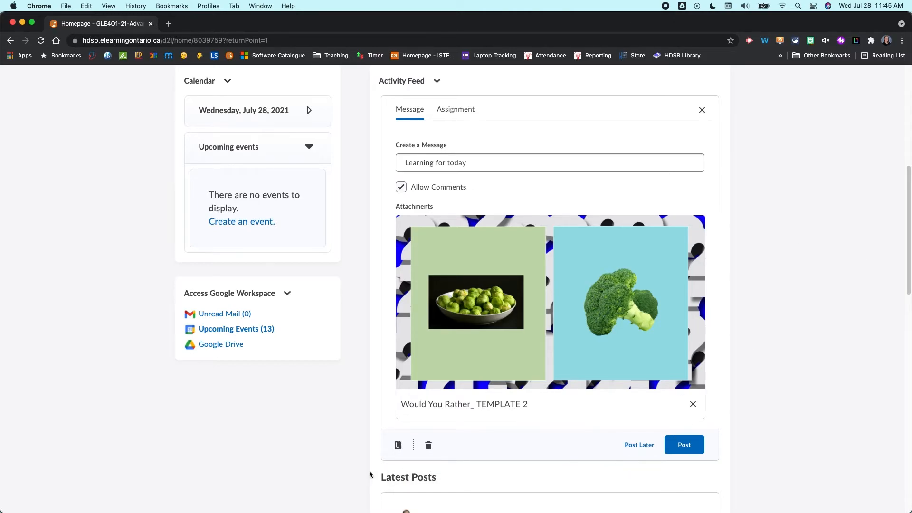
pyautogui.moveTo(408, 411)
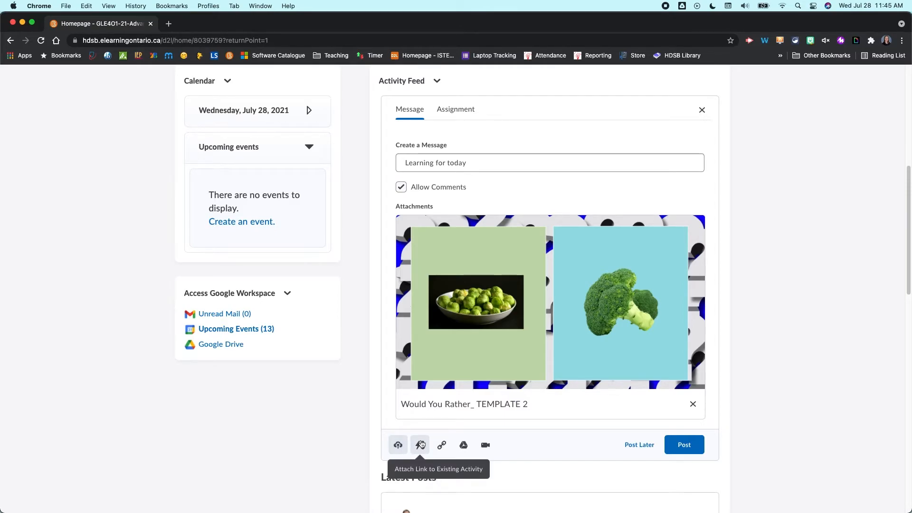
pyautogui.moveTo(421, 445)
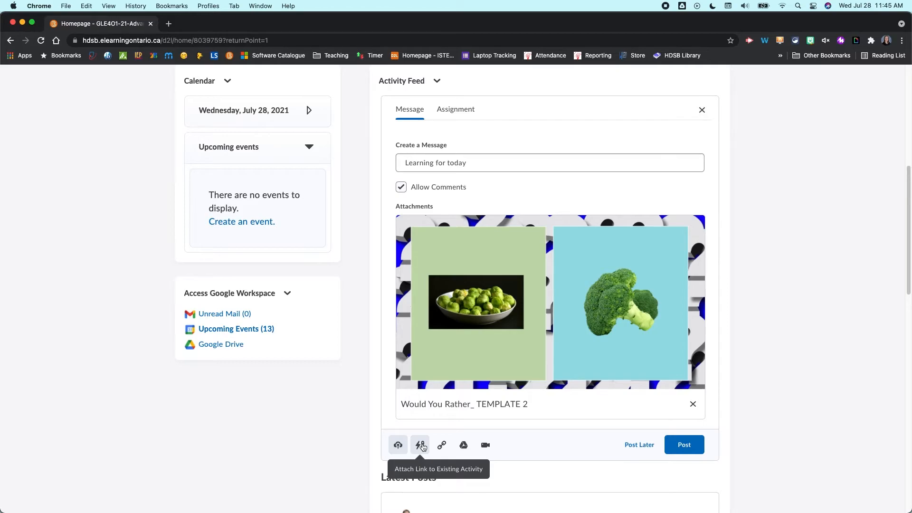
# - Browse the linkable course activities, checking the Quizzes list and returning
pyautogui.click(420, 445)
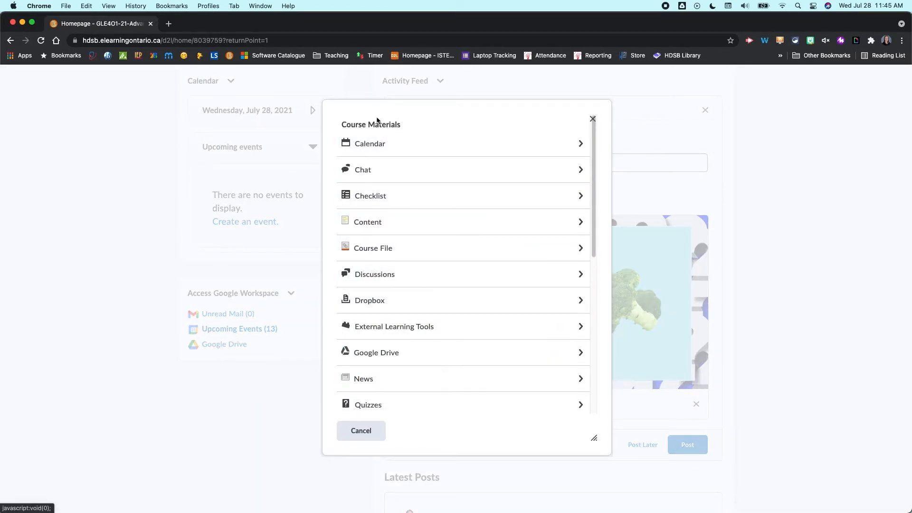
pyautogui.moveTo(368, 221)
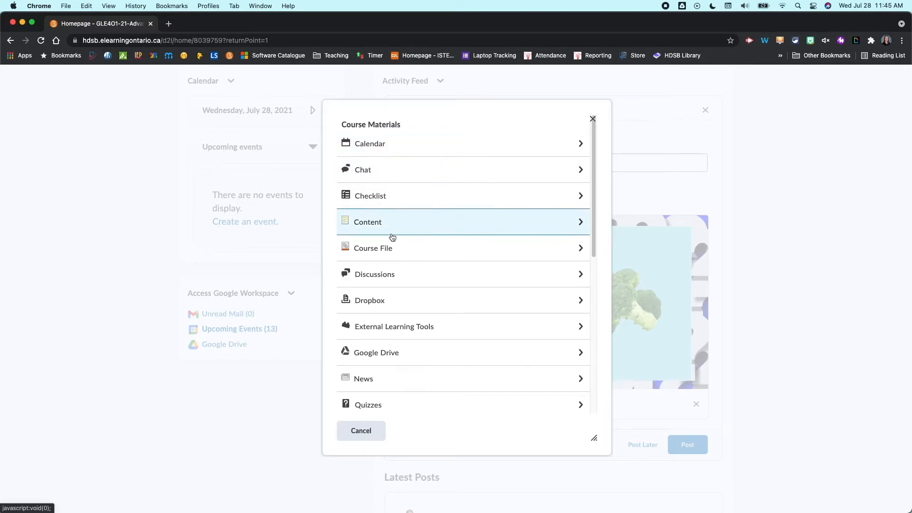
pyautogui.scroll(-3)
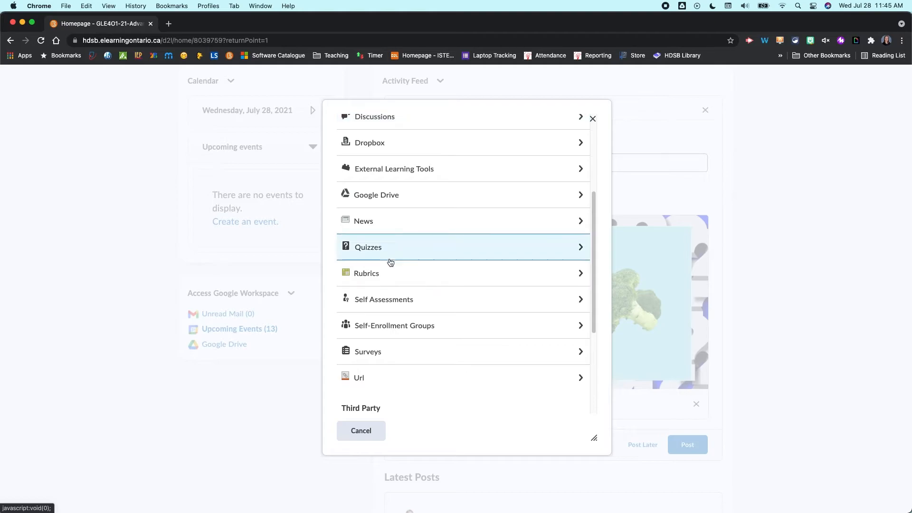
pyautogui.click(369, 247)
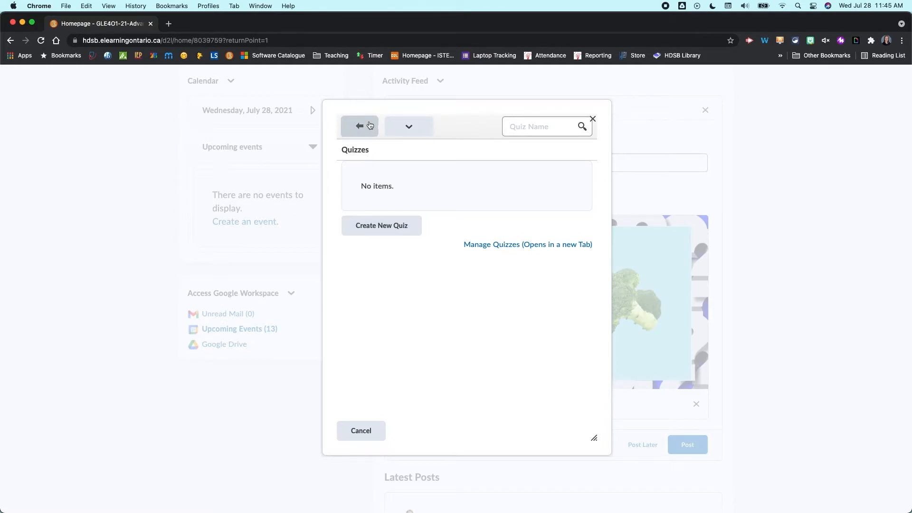
pyautogui.click(359, 126)
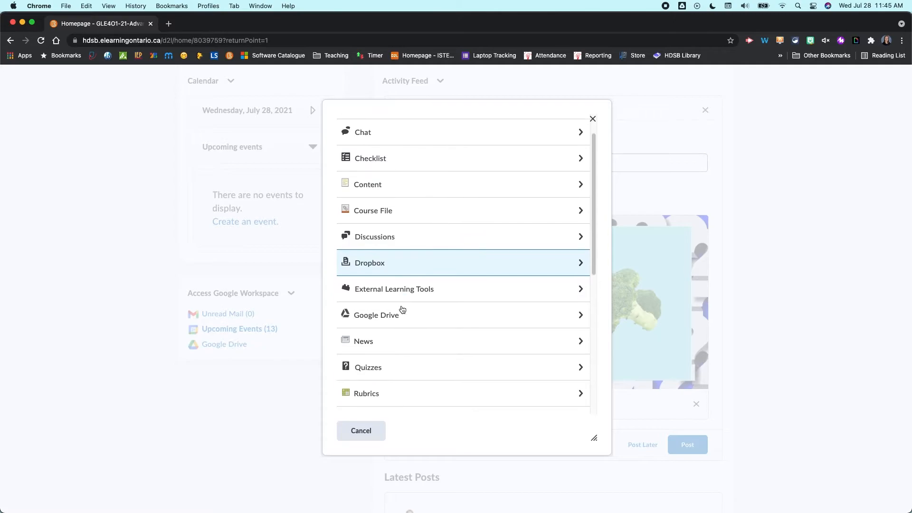
pyautogui.moveTo(393, 289)
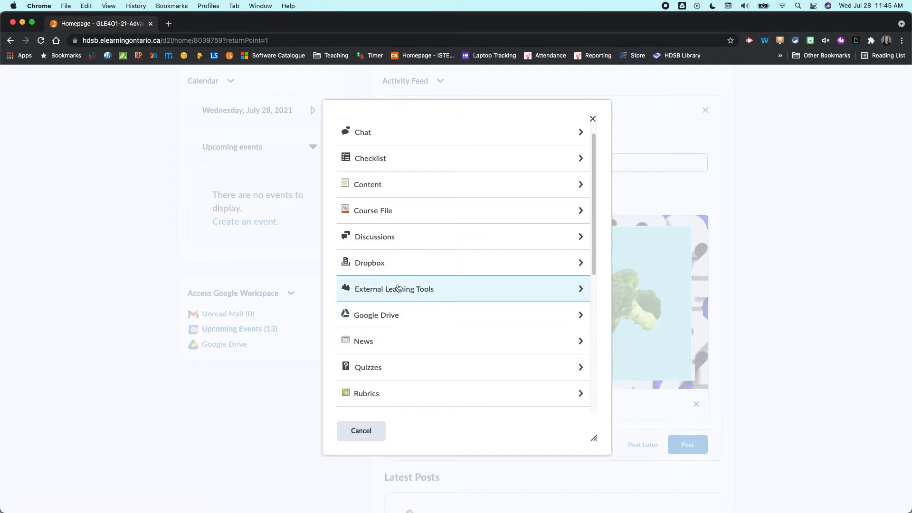
# - Check External Learning Tools and the Third Party list, then dismiss without attaching anything
pyautogui.click(394, 289)
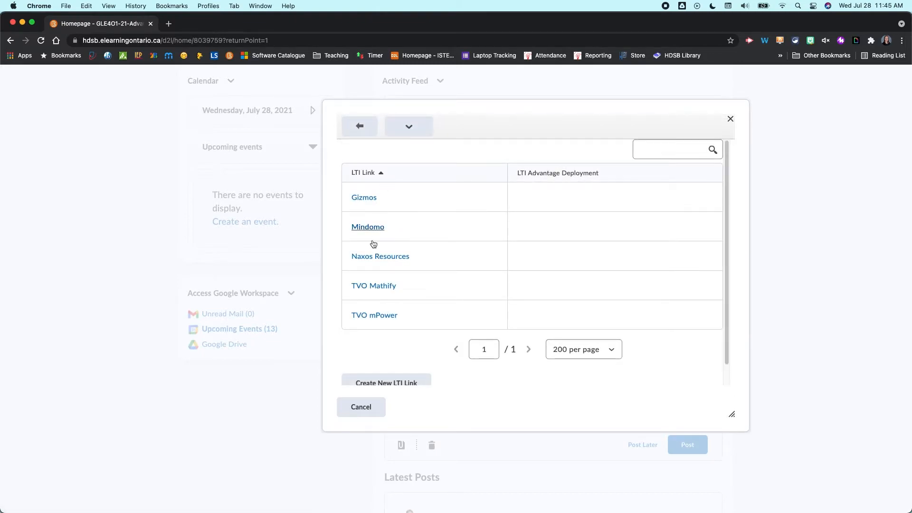
pyautogui.click(359, 126)
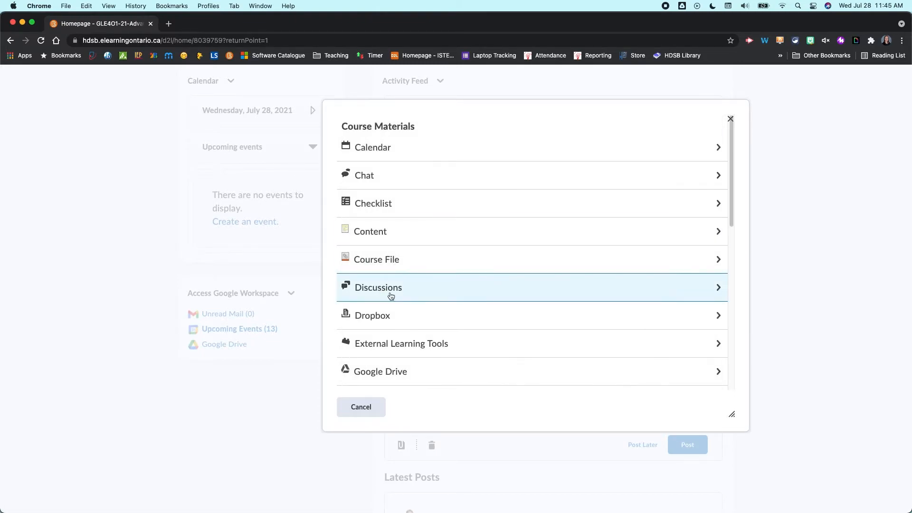
pyautogui.scroll(-3)
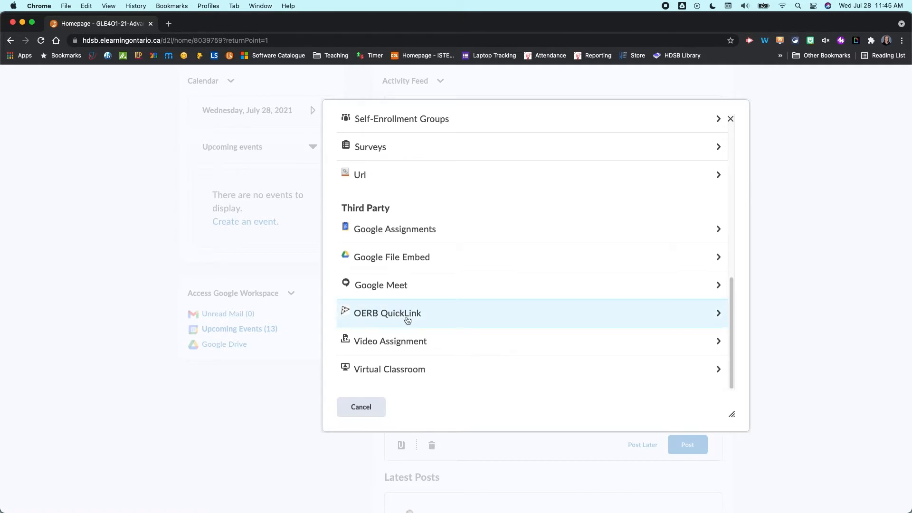
pyautogui.moveTo(403, 231)
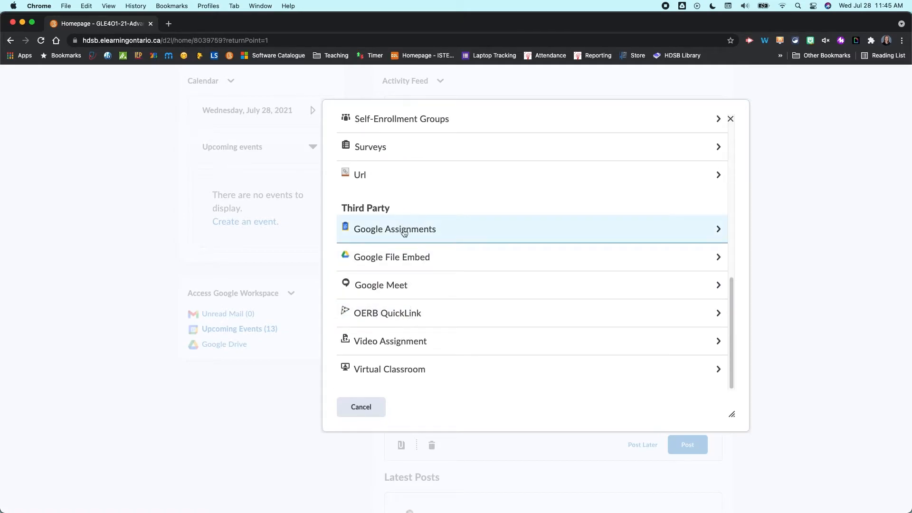
pyautogui.moveTo(392, 256)
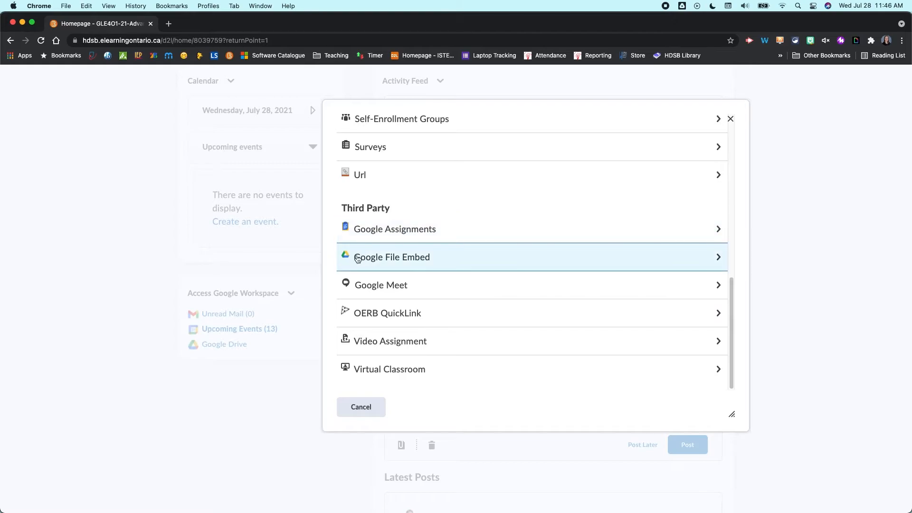
pyautogui.moveTo(396, 285)
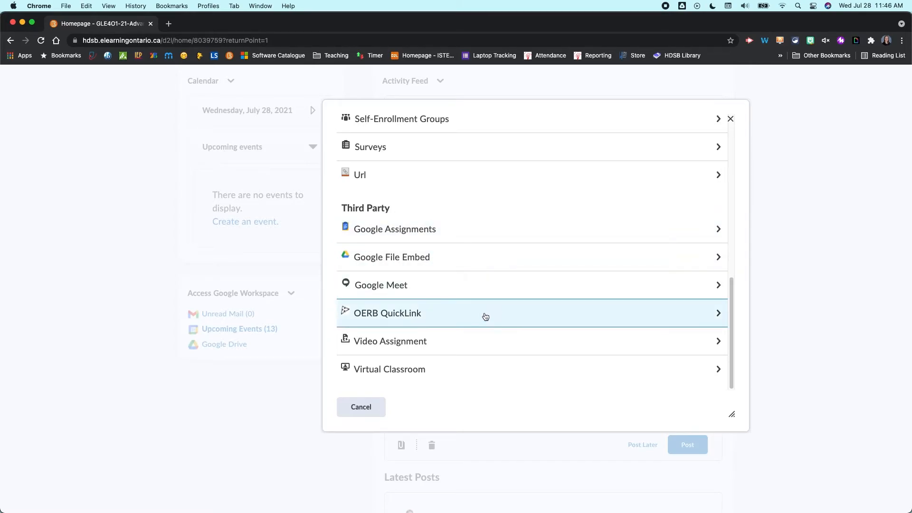
pyautogui.moveTo(365, 249)
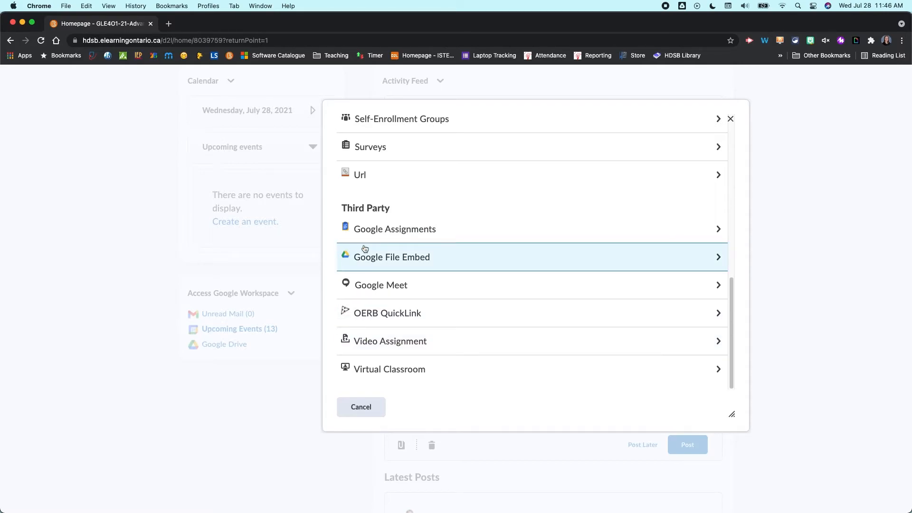
pyautogui.moveTo(377, 313)
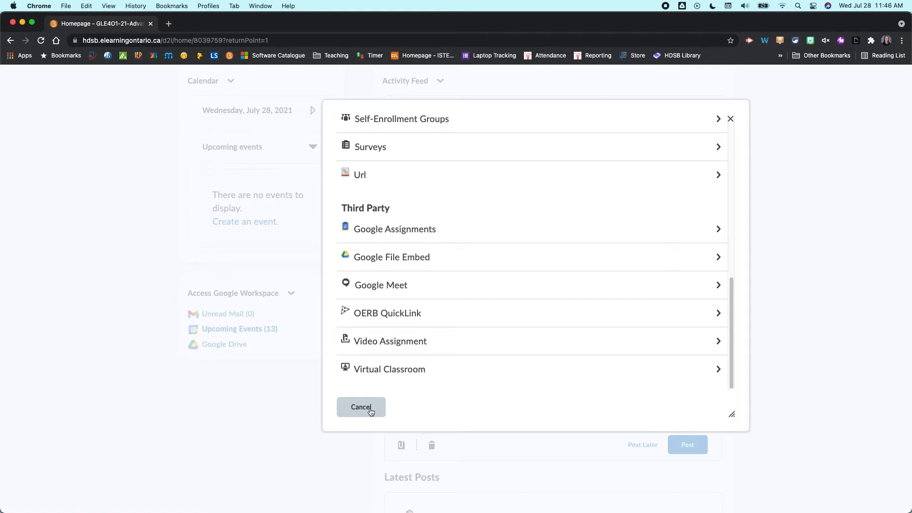
pyautogui.click(361, 407)
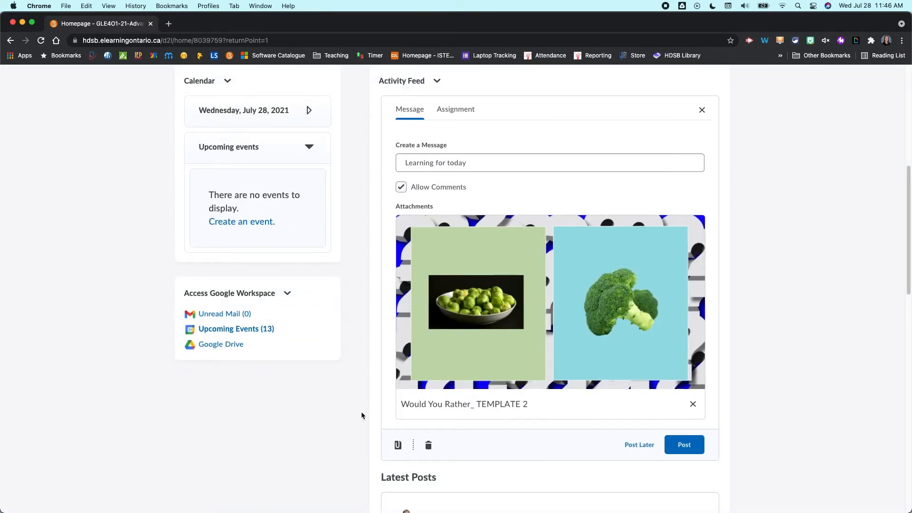
pyautogui.click(398, 445)
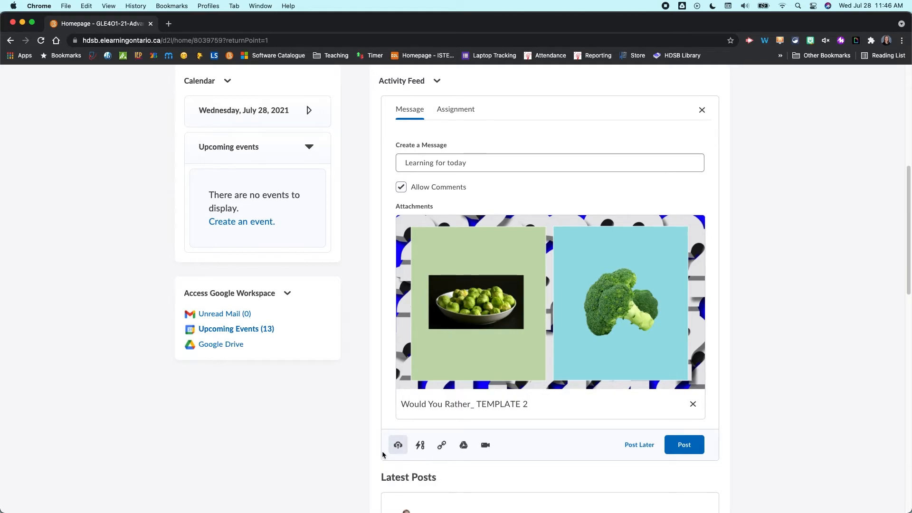
pyautogui.moveTo(441, 444)
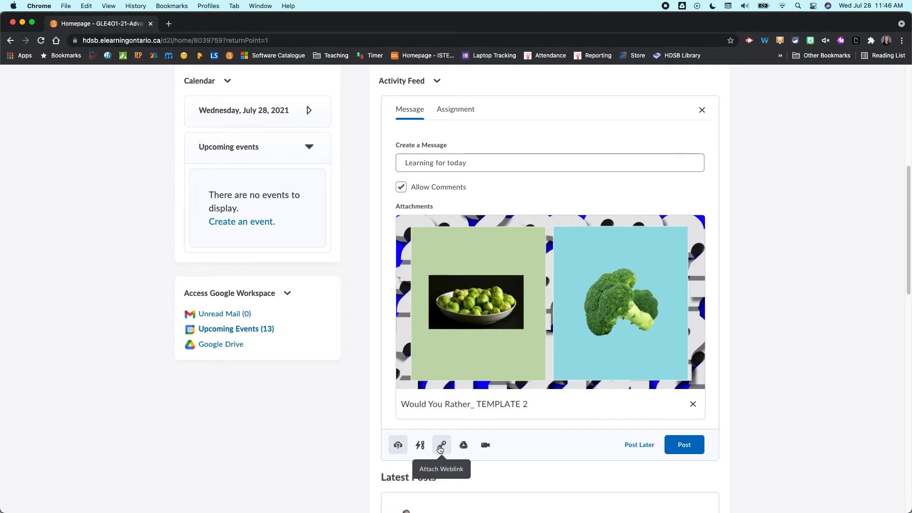
pyautogui.click(440, 445)
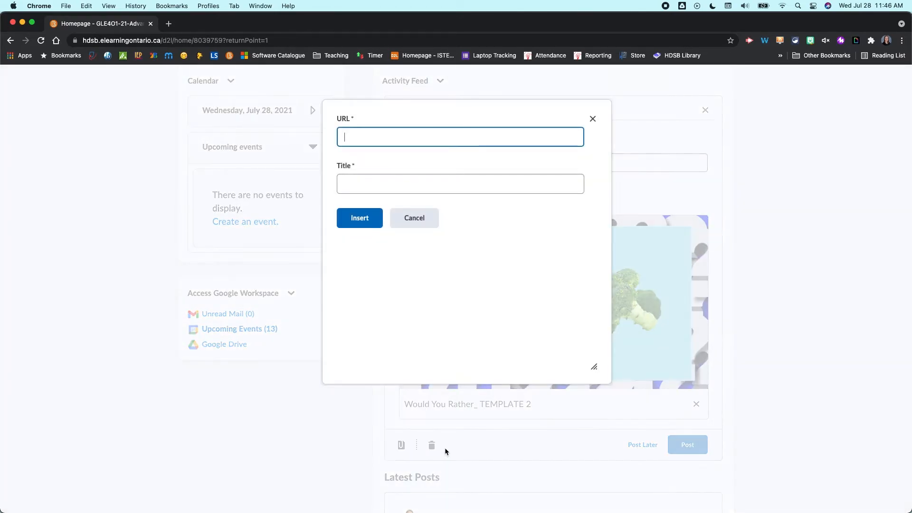
pyautogui.moveTo(437, 154)
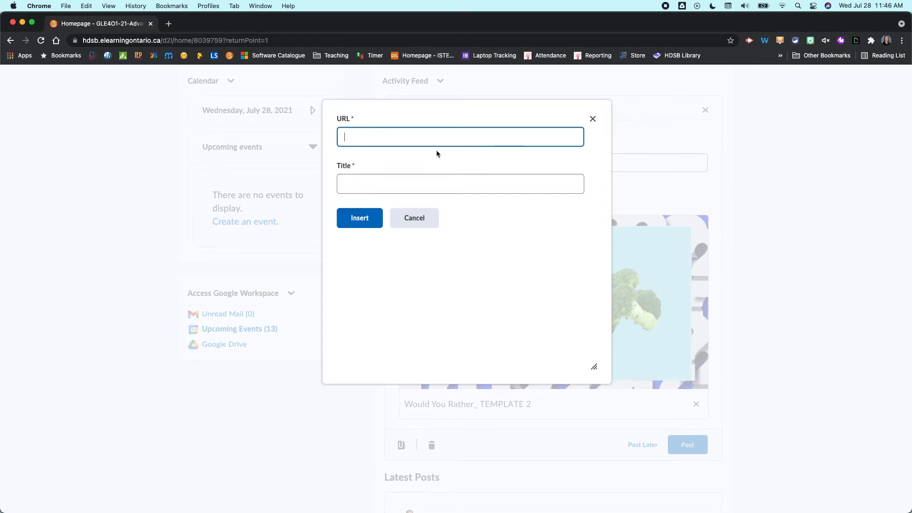
pyautogui.moveTo(385, 223)
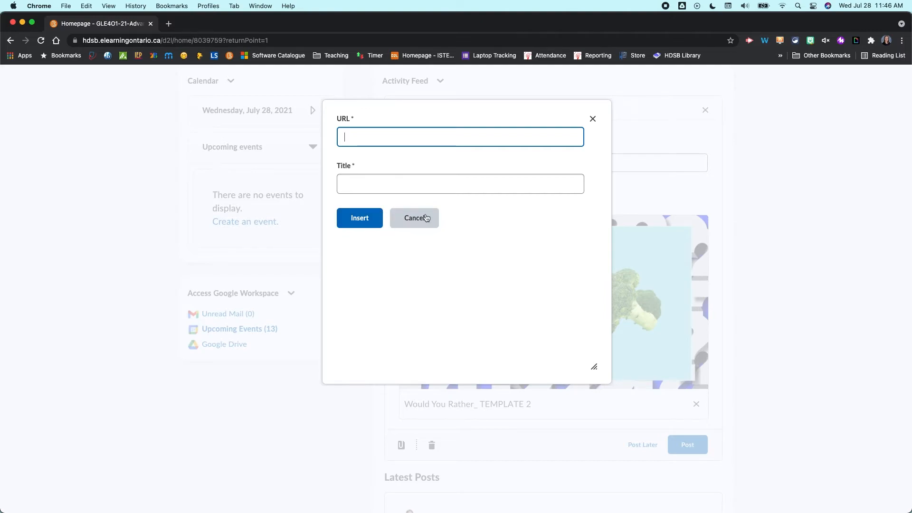
pyautogui.click(415, 217)
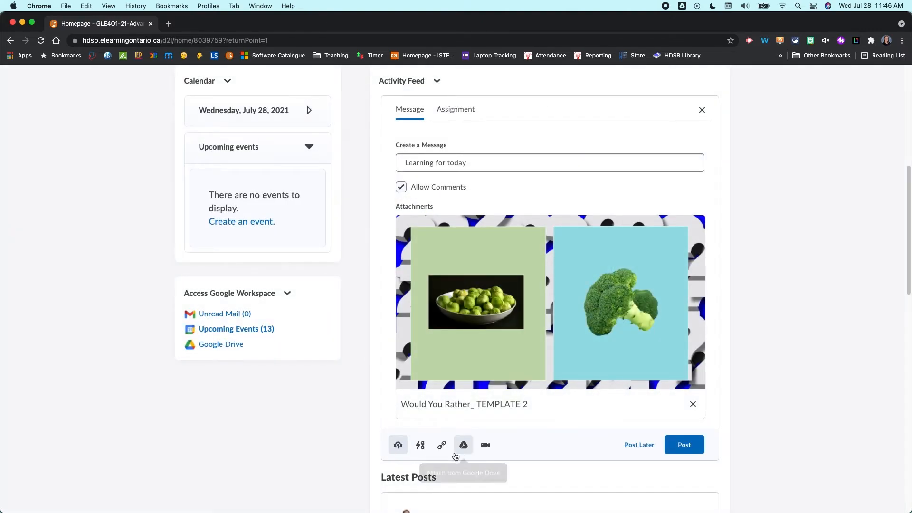
pyautogui.moveTo(464, 445)
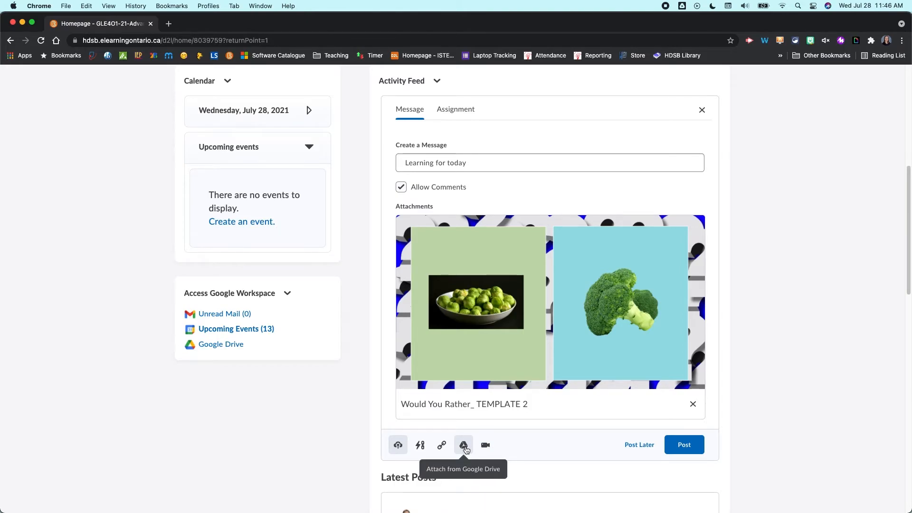
# - Attach 'Copy of Button Examples' from Google Drive via Add Materials and Select
pyautogui.click(464, 445)
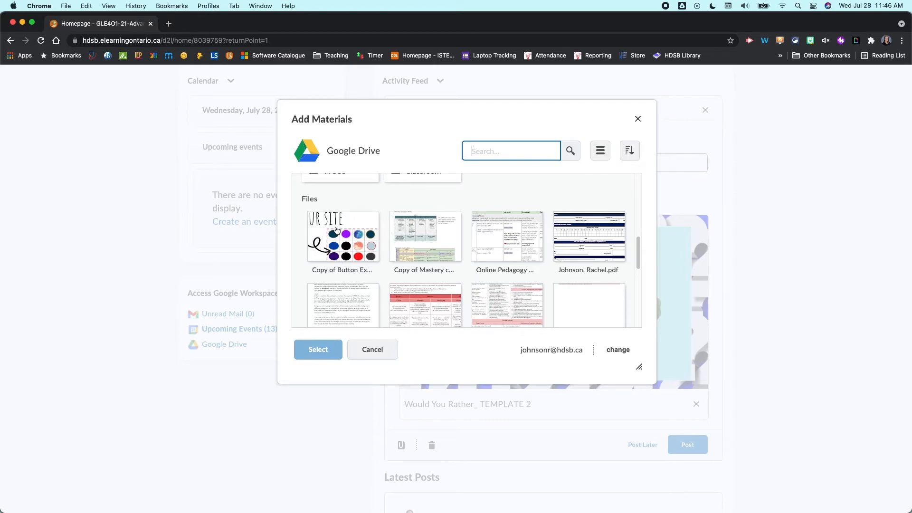
pyautogui.click(342, 236)
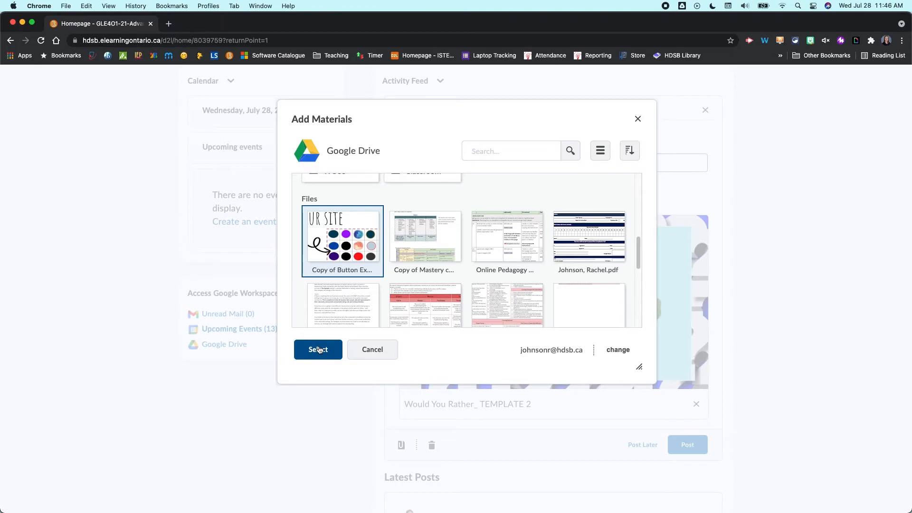
pyautogui.click(317, 350)
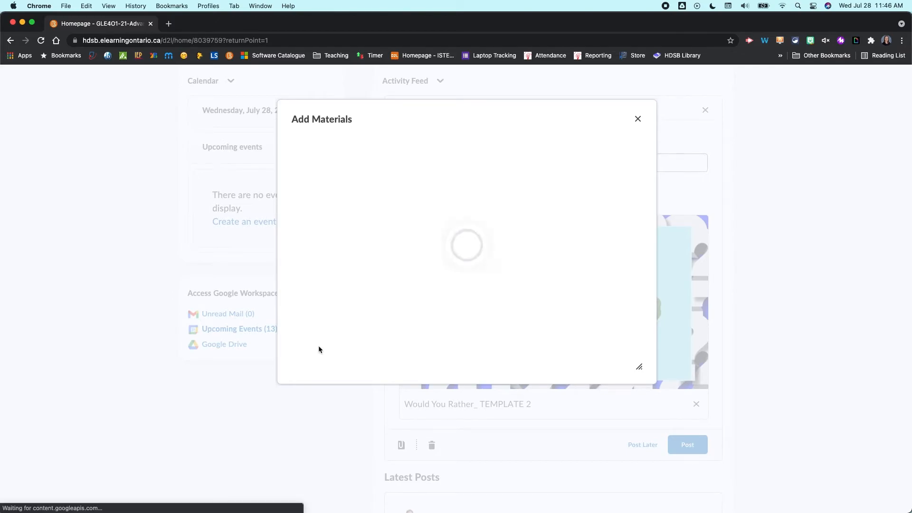
pyautogui.click(637, 119)
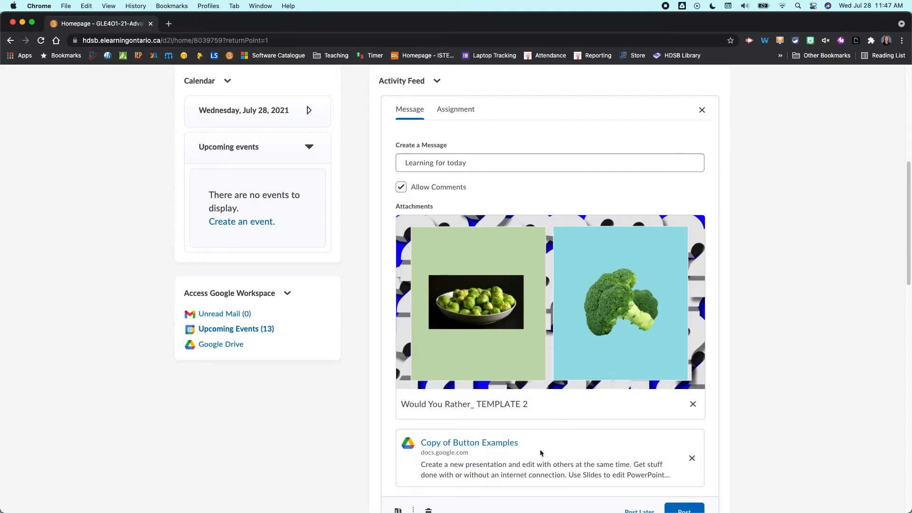
pyautogui.scroll(-3)
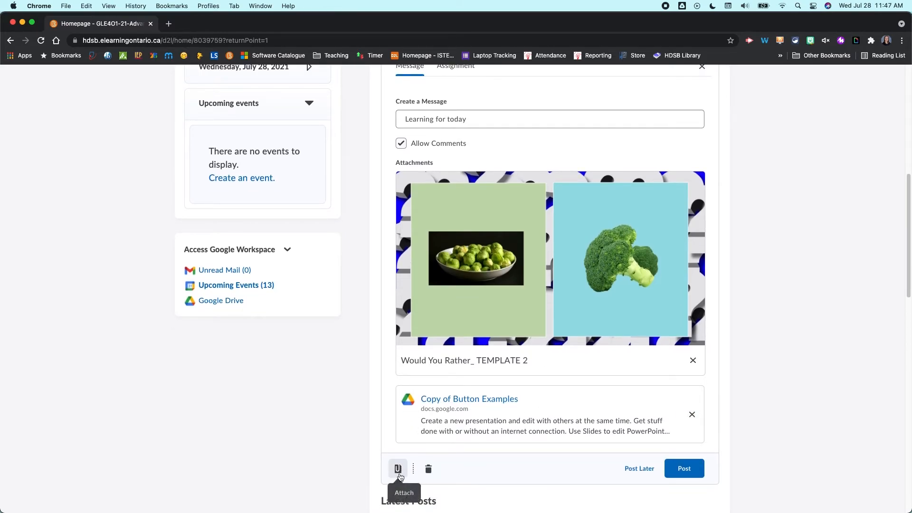
# - Choose Google File Embed from the Attach Link to Existing Activity list
pyautogui.click(398, 469)
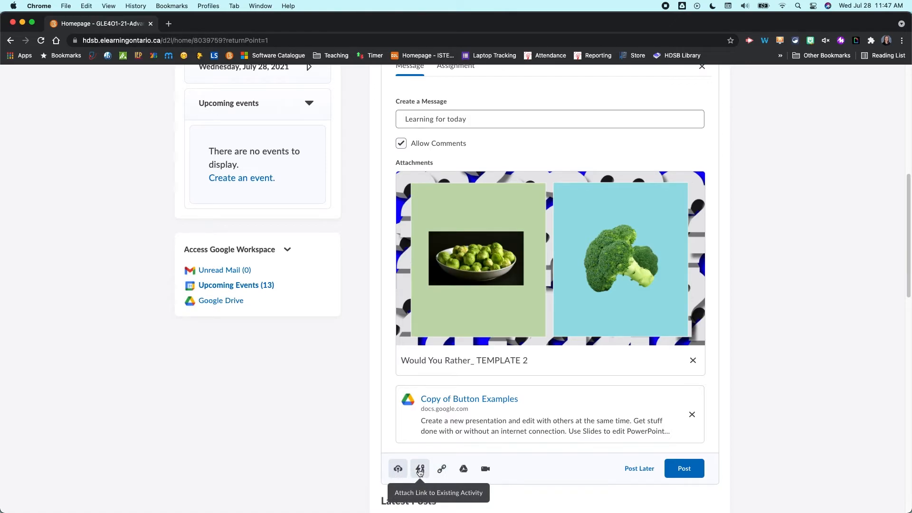
pyautogui.click(419, 468)
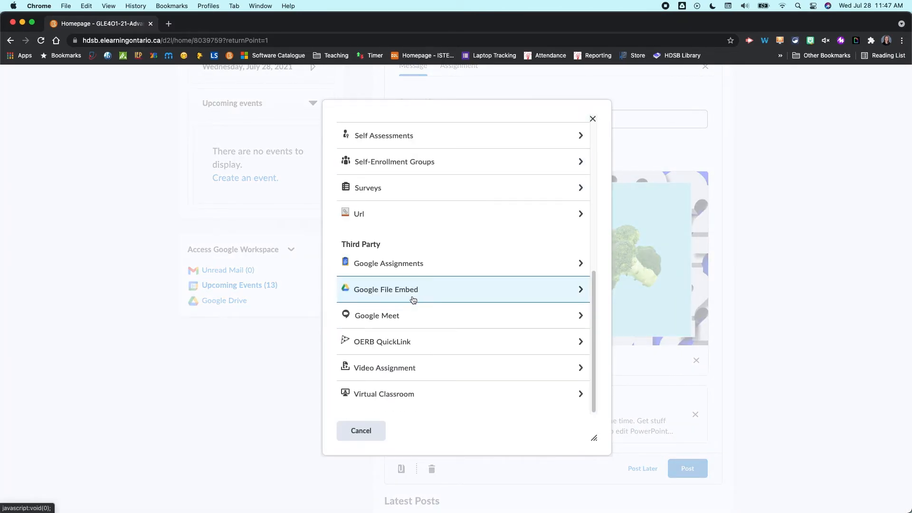
pyautogui.click(386, 288)
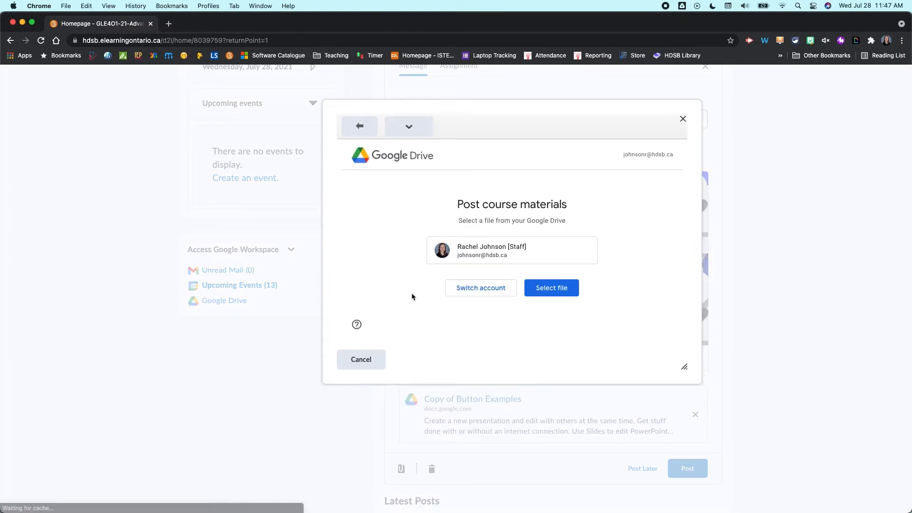
pyautogui.moveTo(586, 270)
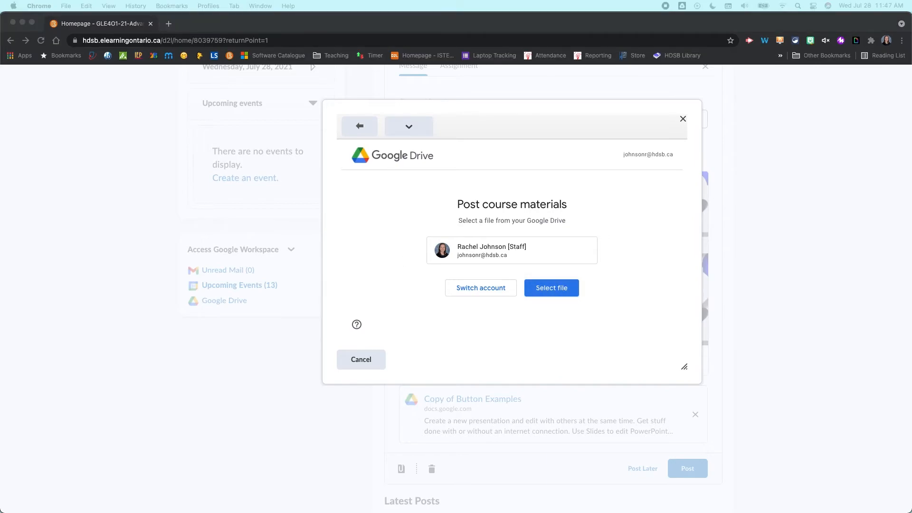
# - Embed the 'Copy of Button Examples' slides as a second attachment
pyautogui.click(550, 287)
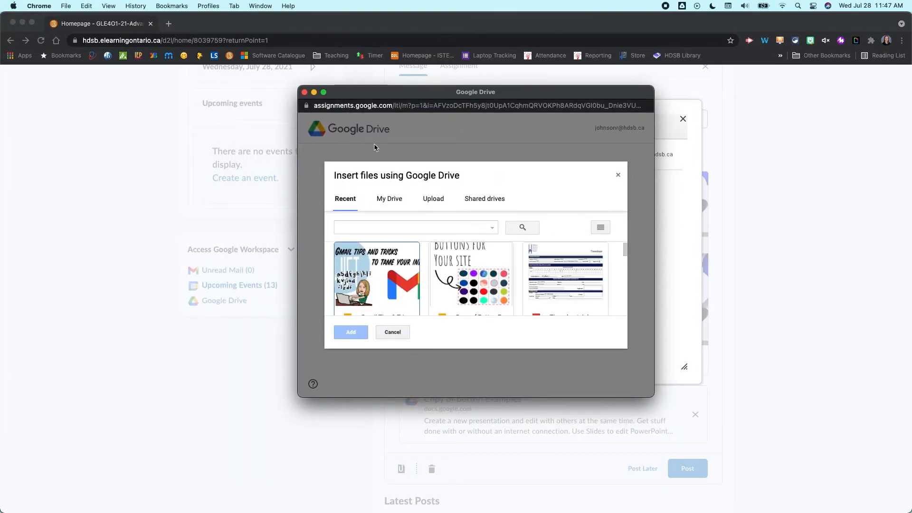
pyautogui.click(471, 278)
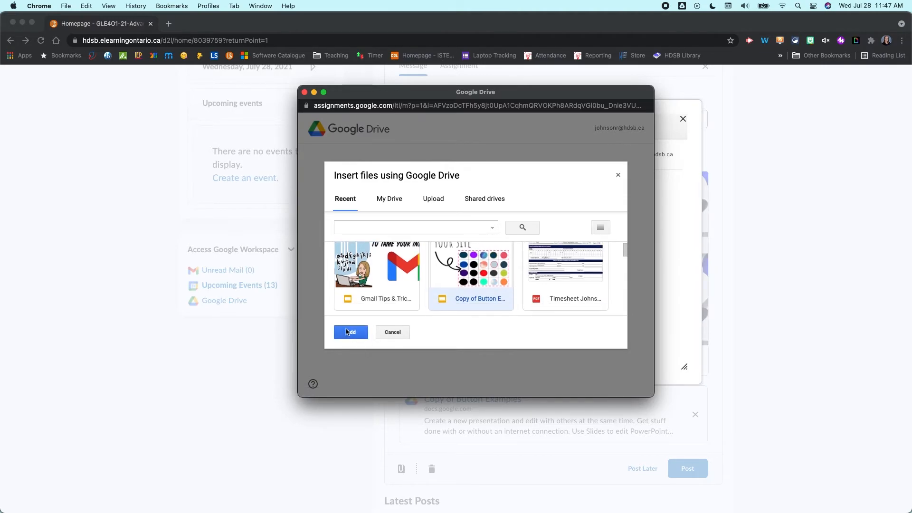
pyautogui.click(351, 332)
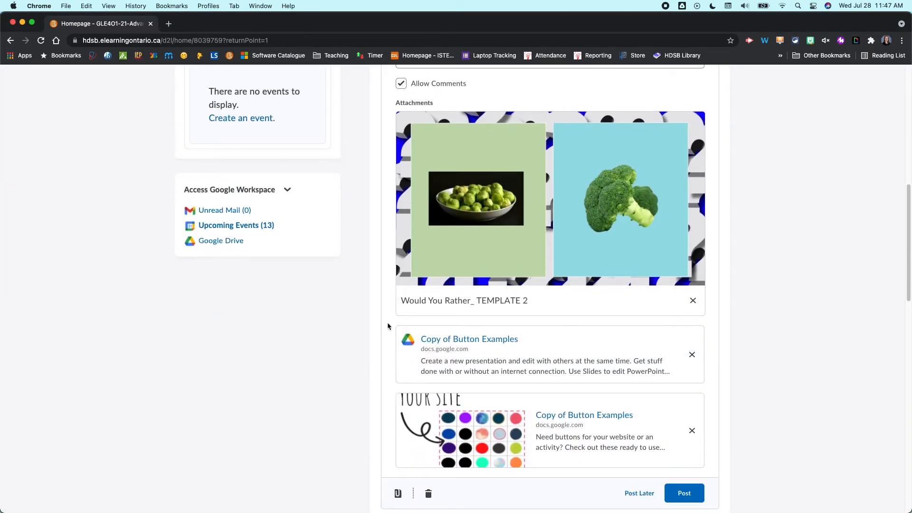
pyautogui.moveTo(388, 416)
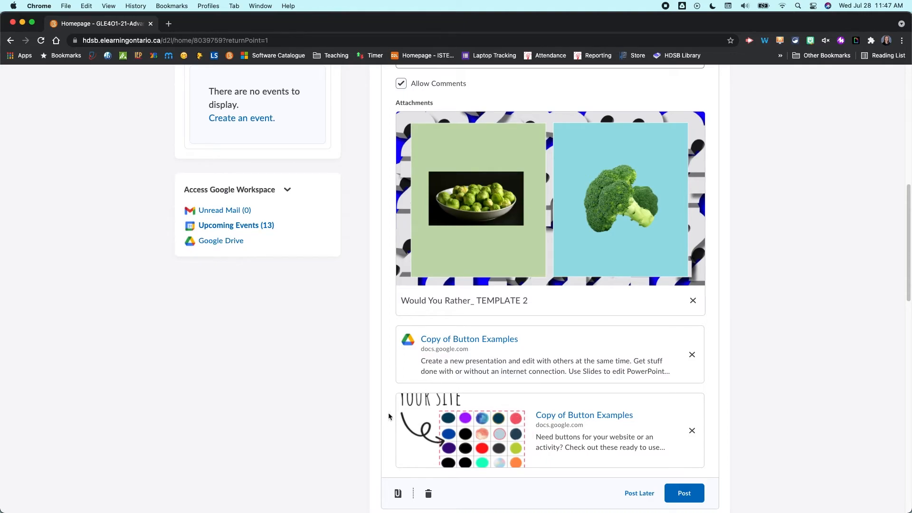
pyautogui.moveTo(584, 415)
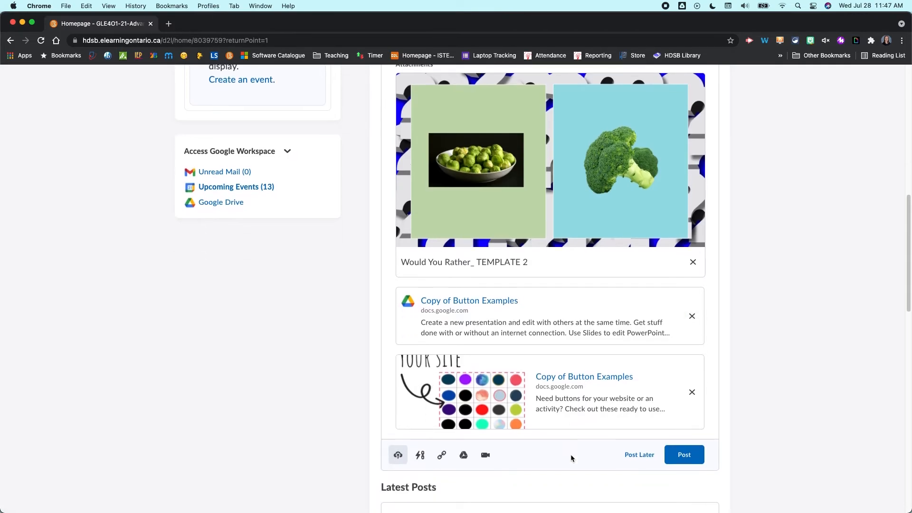
pyautogui.moveTo(485, 455)
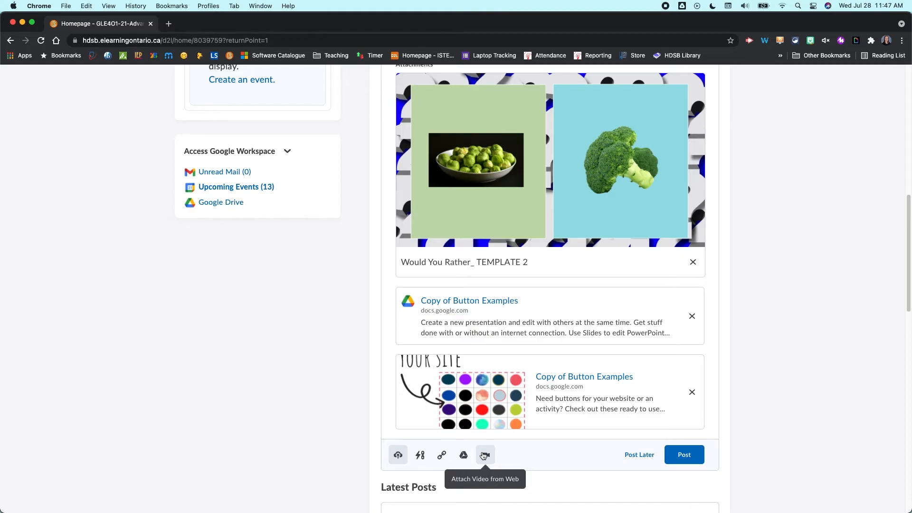
# - Attach Video from Web using the youtu.be tutorial link, review its title and save
pyautogui.click(484, 455)
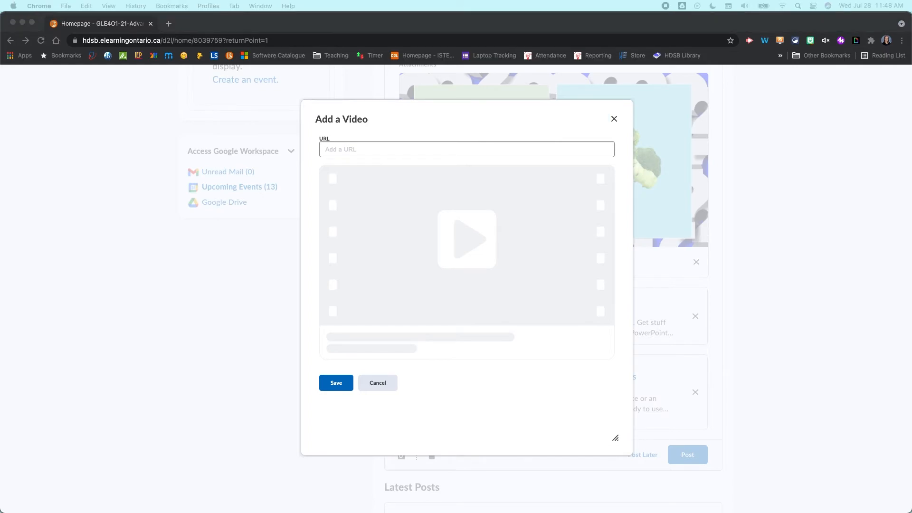
pyautogui.moveTo(379, 161)
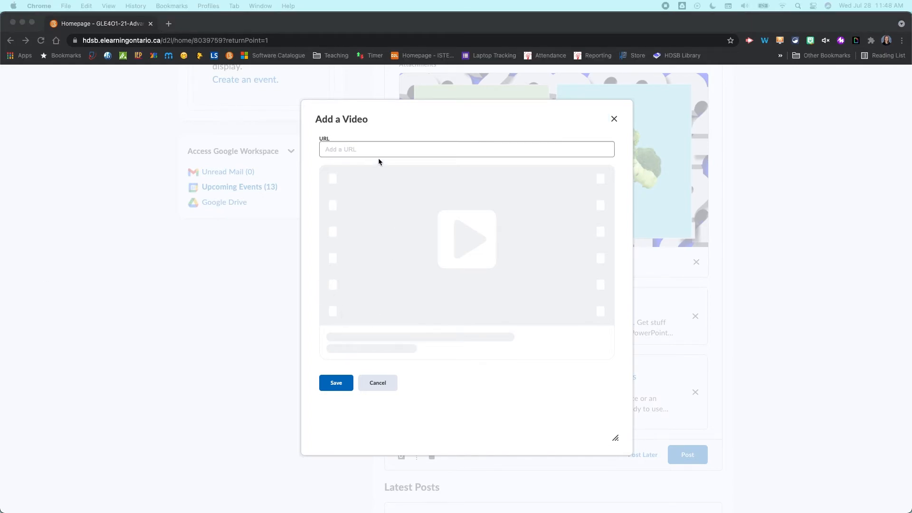
pyautogui.click(465, 149)
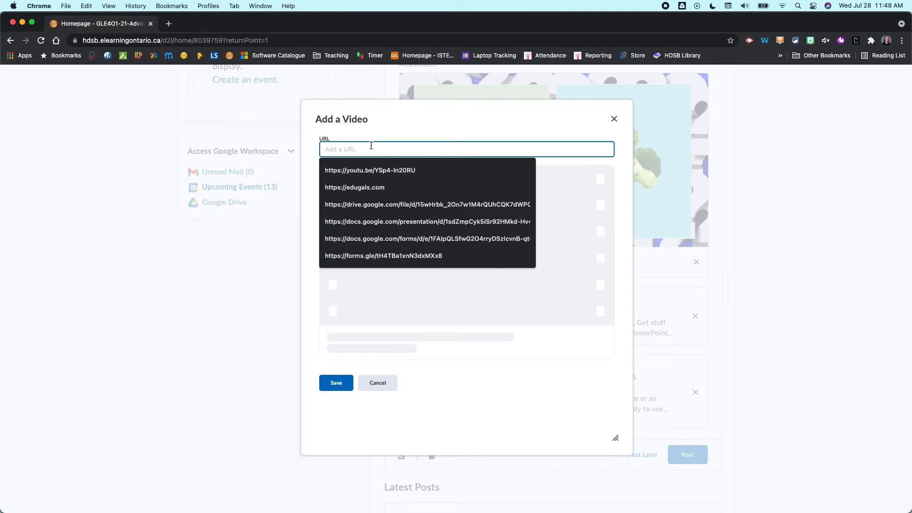
pyautogui.click(370, 170)
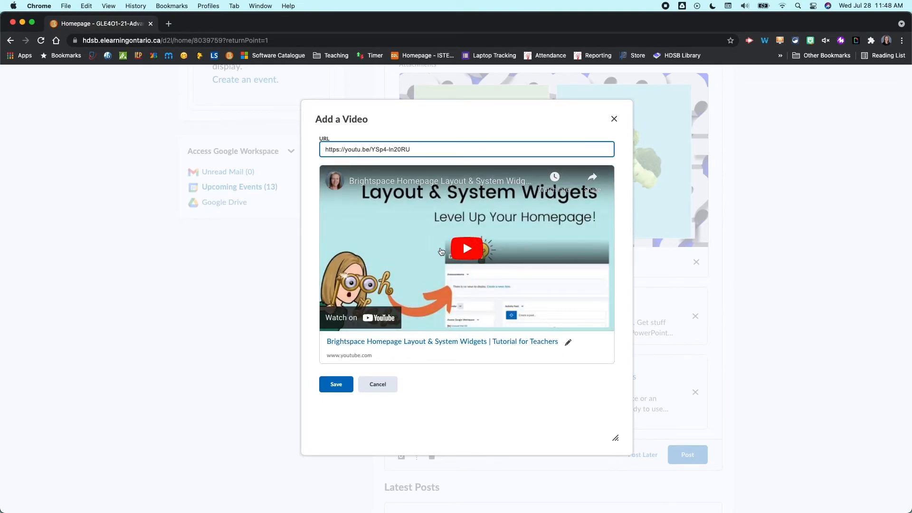
pyautogui.moveTo(500, 259)
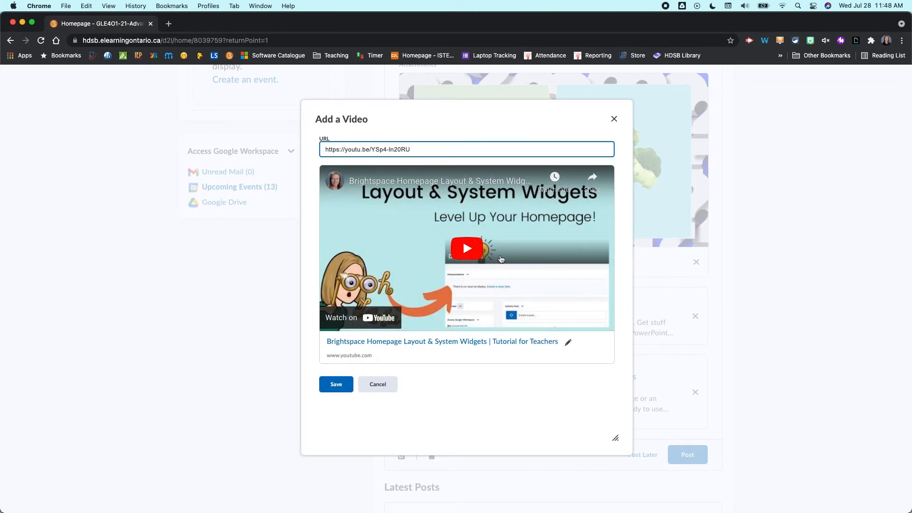
pyautogui.moveTo(569, 342)
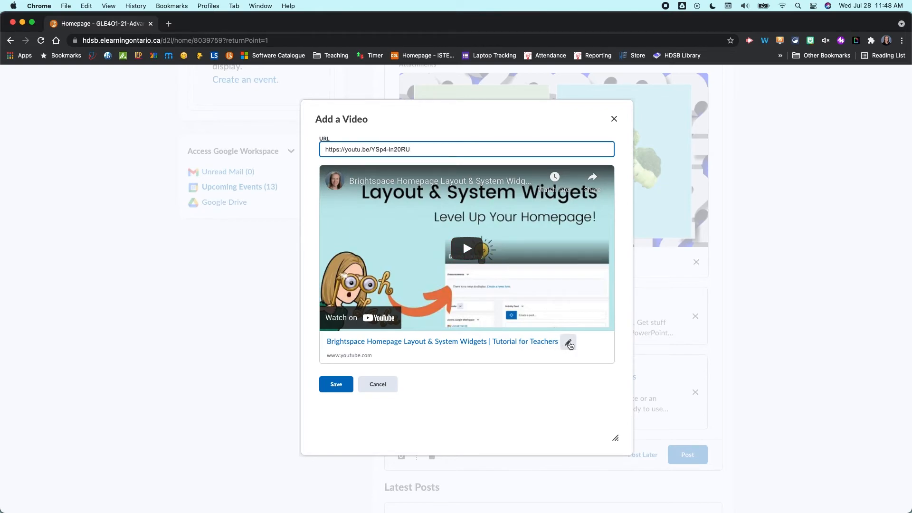
pyautogui.click(568, 342)
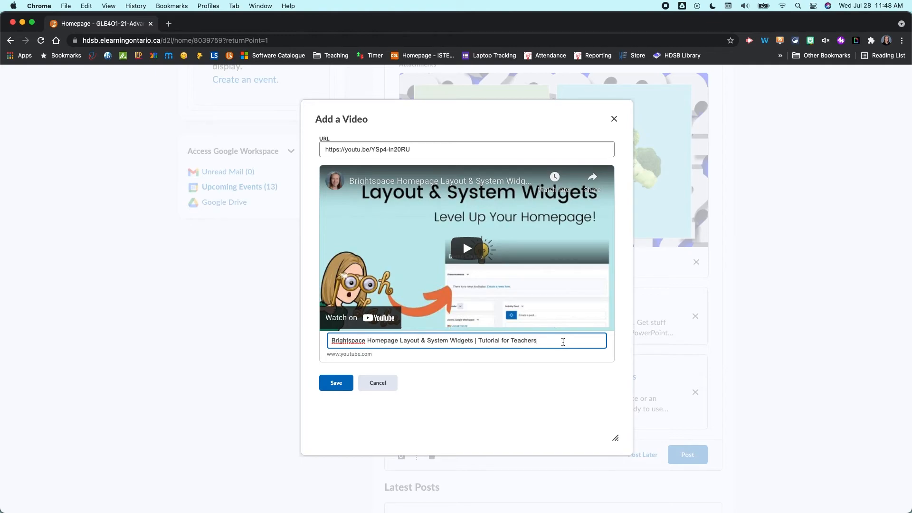
pyautogui.moveTo(512, 361)
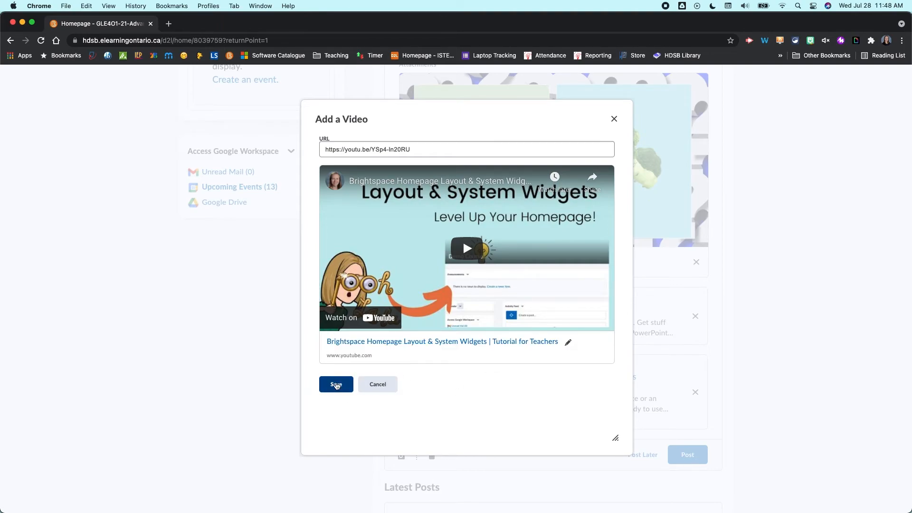
pyautogui.click(336, 384)
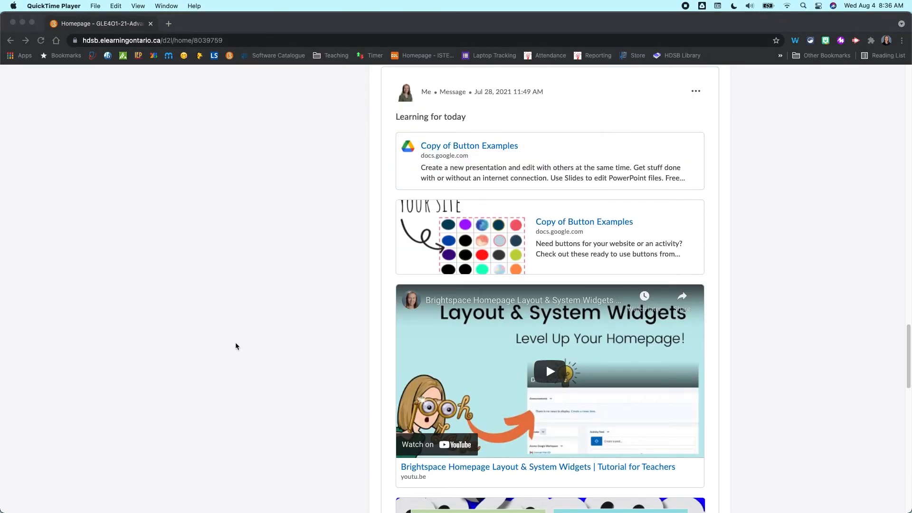
pyautogui.moveTo(480, 266)
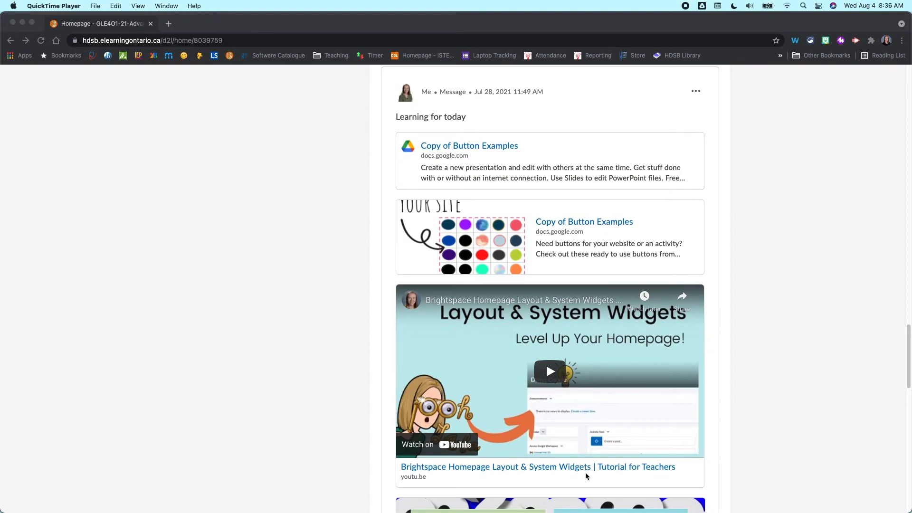
pyautogui.moveTo(470, 476)
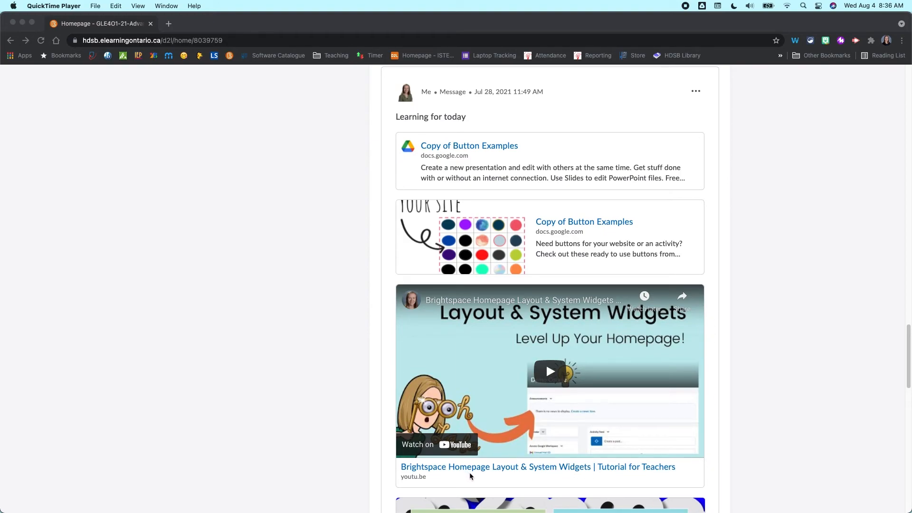
pyautogui.moveTo(550, 373)
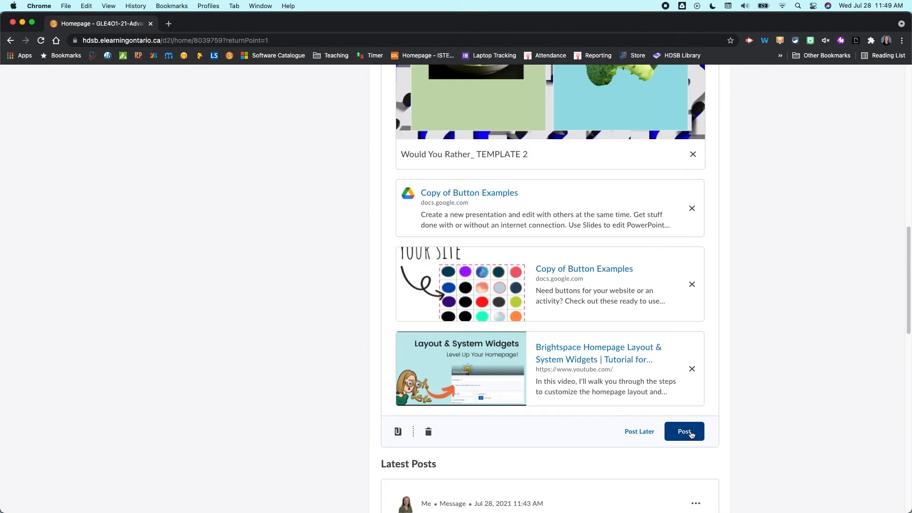
# - Post the 'Learning for today' message with its four attachments and review it among the older posts
pyautogui.click(684, 431)
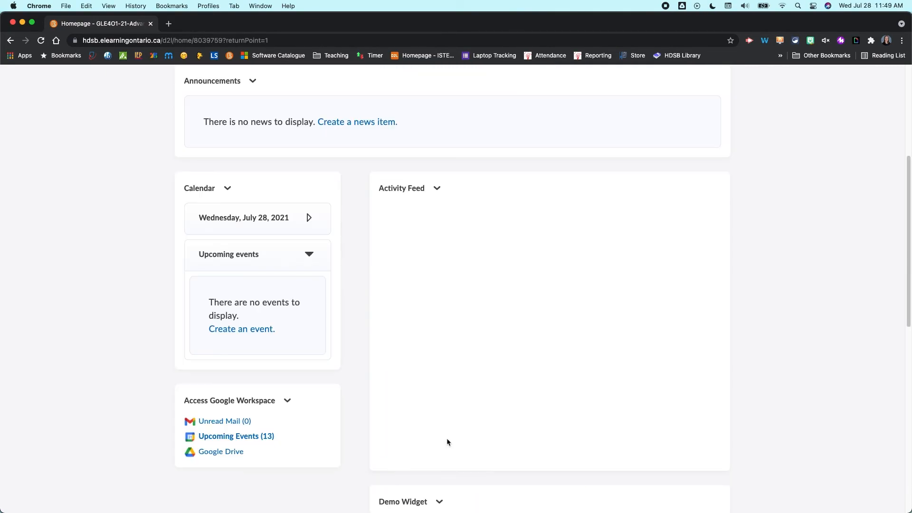
pyautogui.scroll(-3)
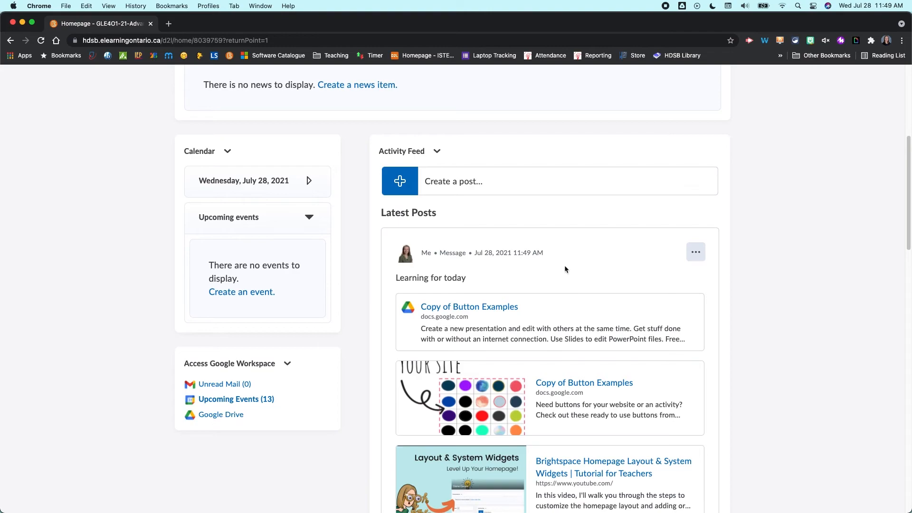
pyautogui.scroll(-3)
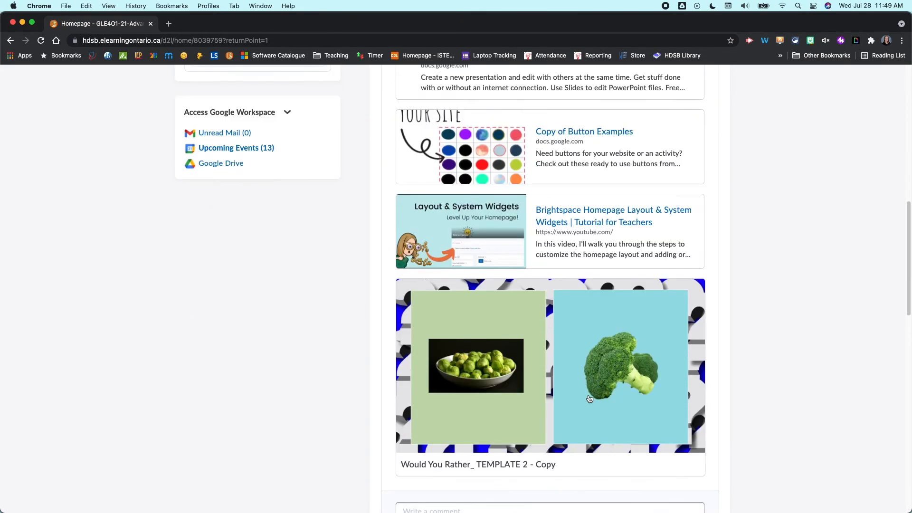
pyautogui.scroll(-3)
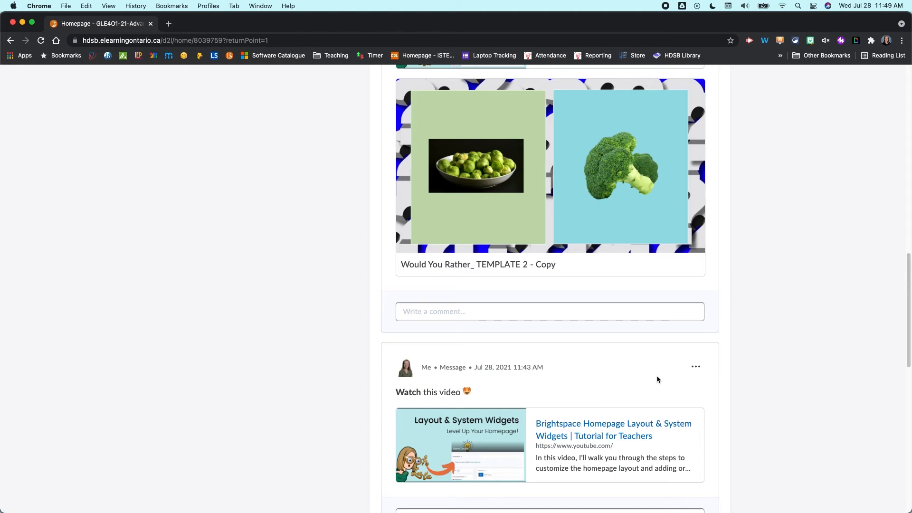
pyautogui.moveTo(428, 367)
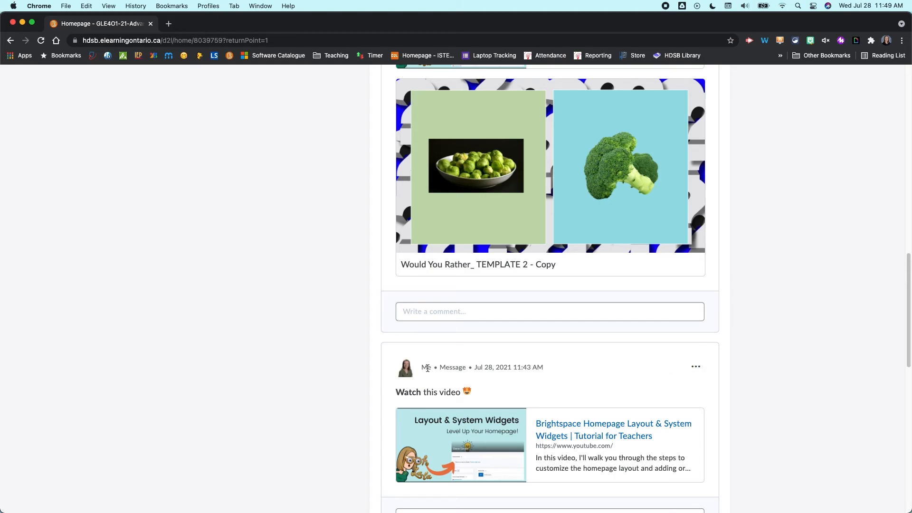
pyautogui.moveTo(696, 366)
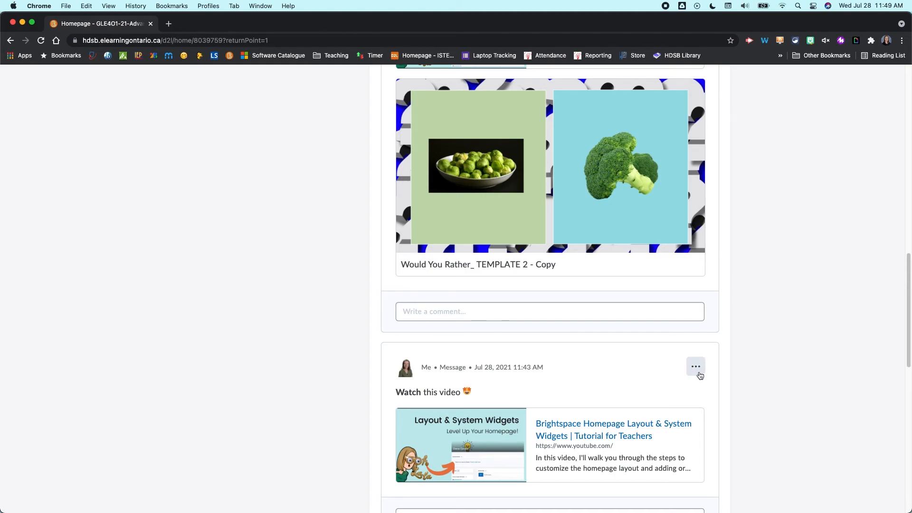
# - Pin the 'Watch this video' post to the top via its options menu
pyautogui.click(696, 366)
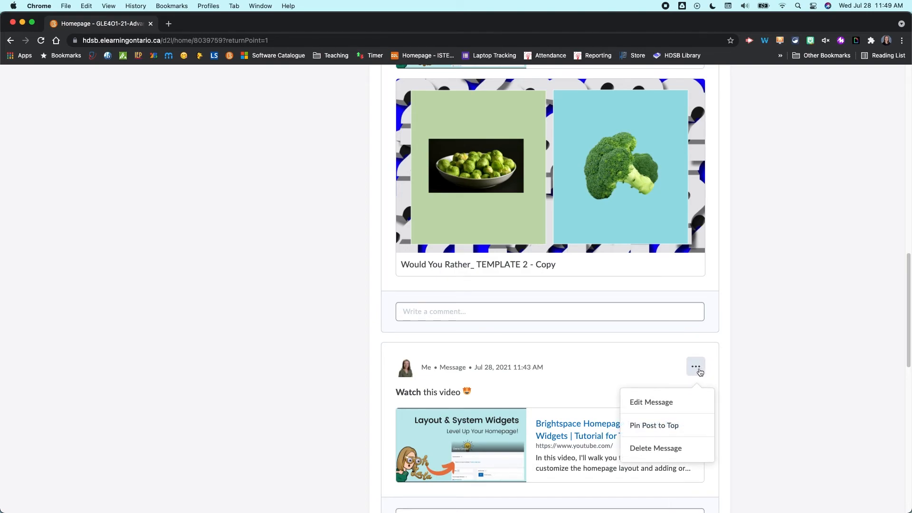
pyautogui.moveTo(656, 409)
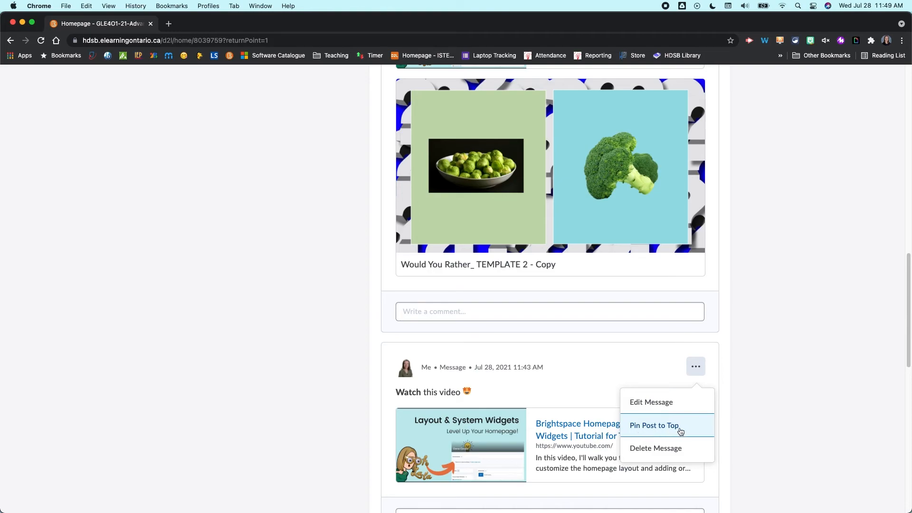
pyautogui.moveTo(657, 435)
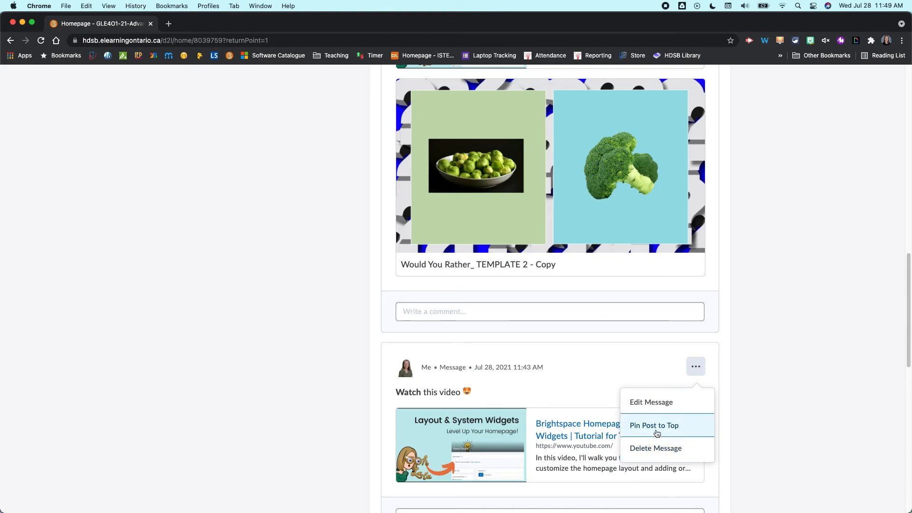
pyautogui.moveTo(724, 419)
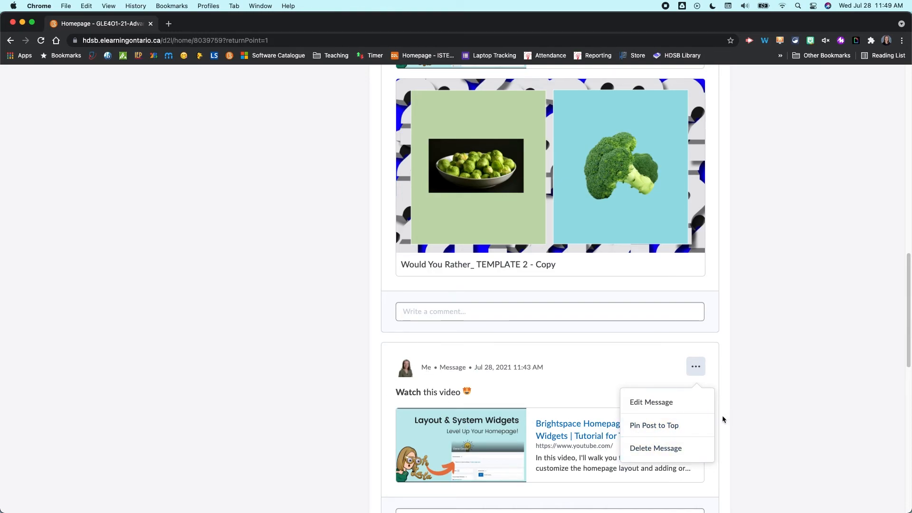
pyautogui.click(653, 425)
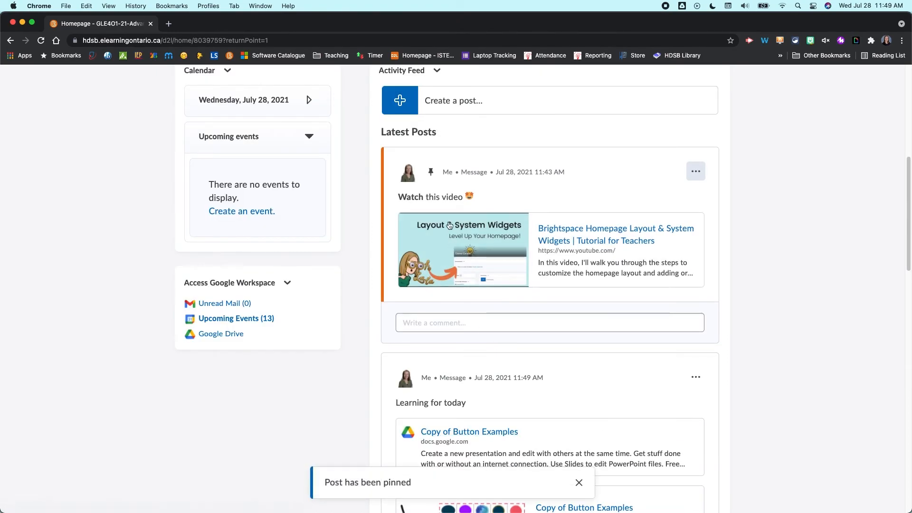
pyautogui.moveTo(721, 307)
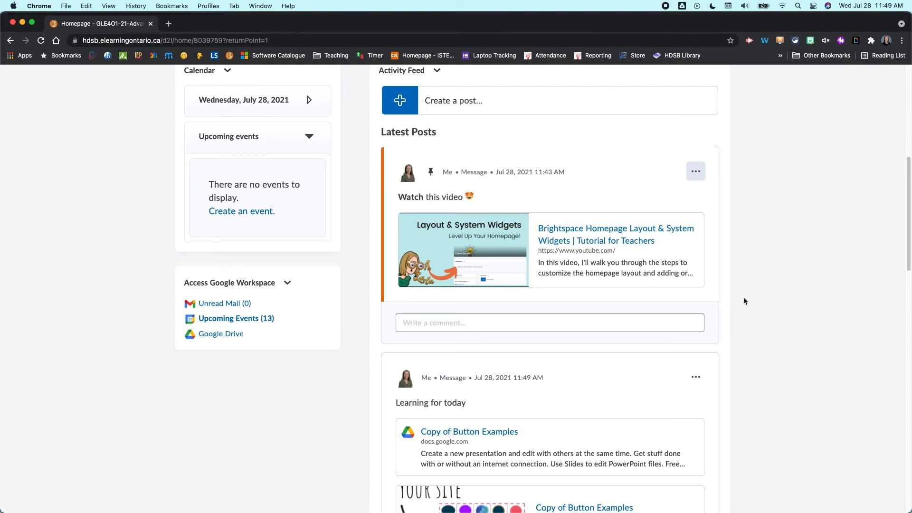
pyautogui.moveTo(725, 318)
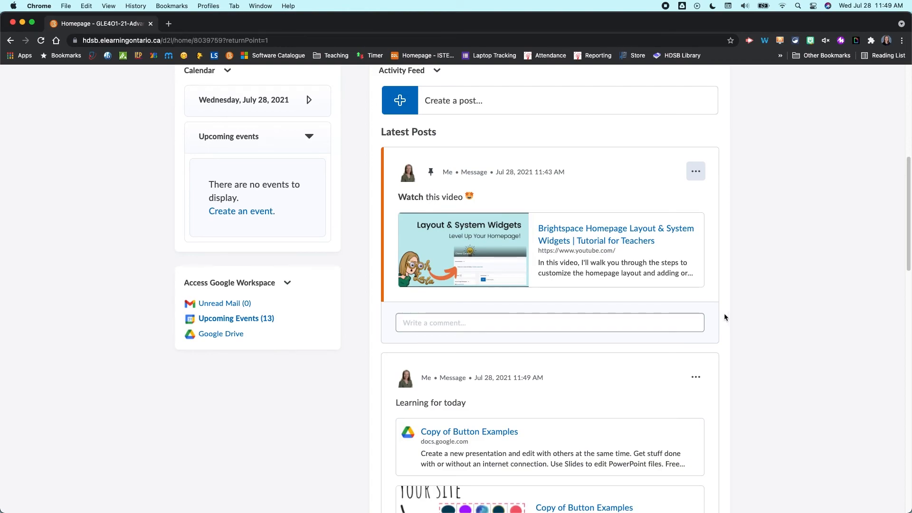
pyautogui.moveTo(416, 177)
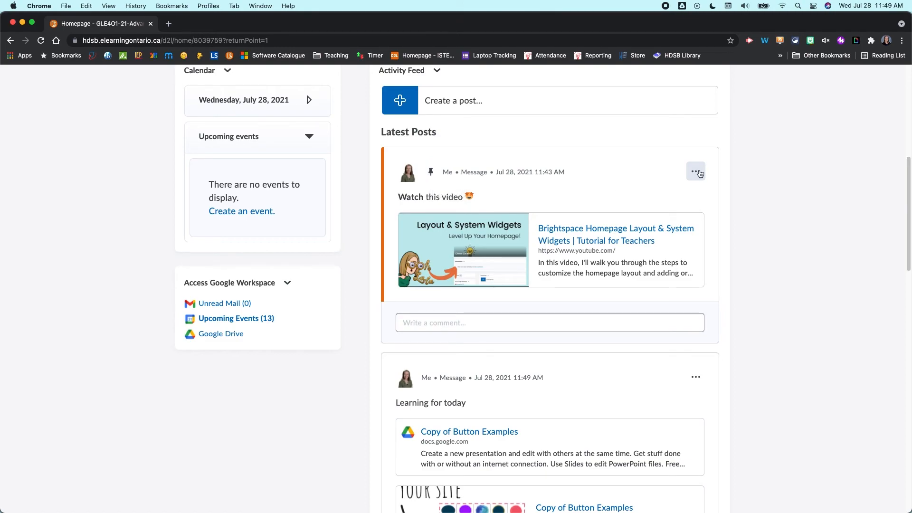
# - Edit the pinned video message to uncheck Allow Comments and save the changes
pyautogui.click(696, 171)
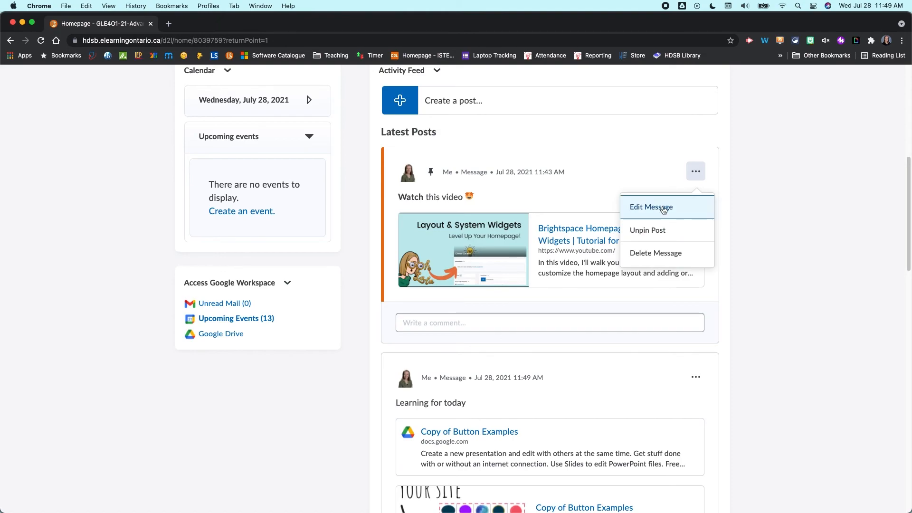
pyautogui.click(651, 206)
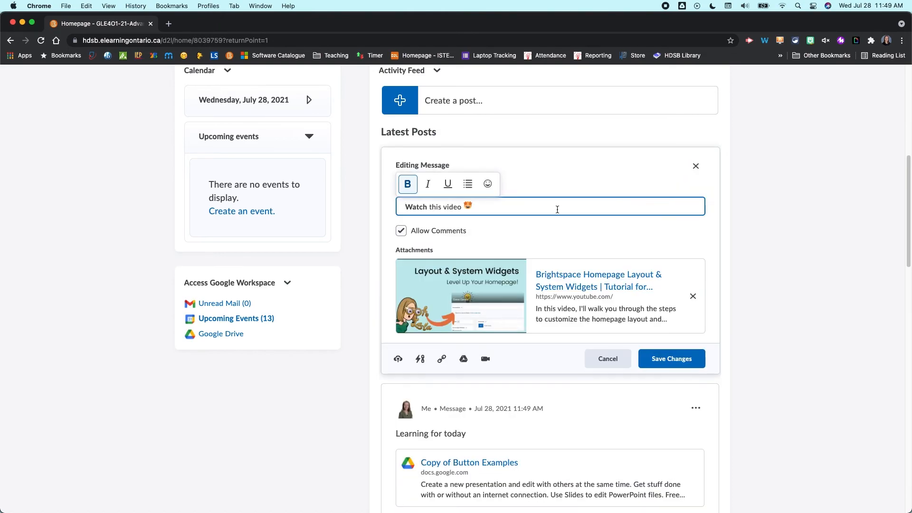
pyautogui.moveTo(440, 254)
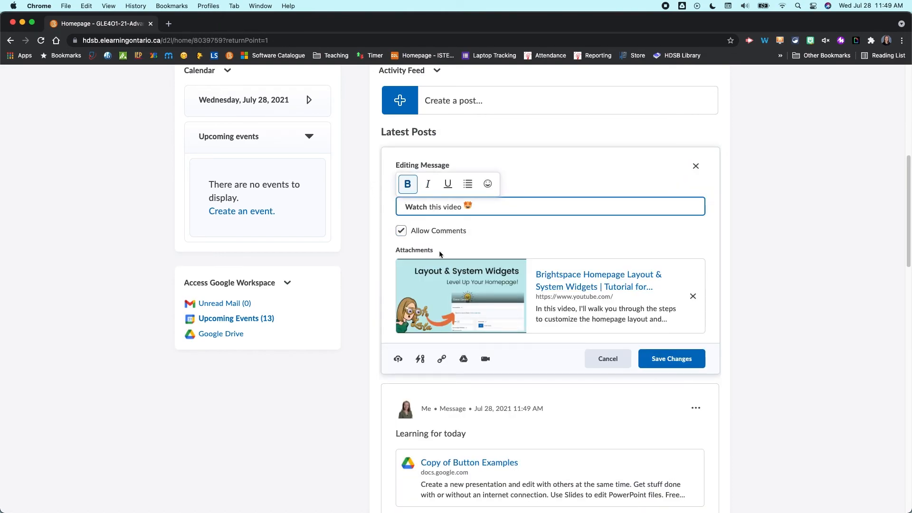
pyautogui.click(401, 229)
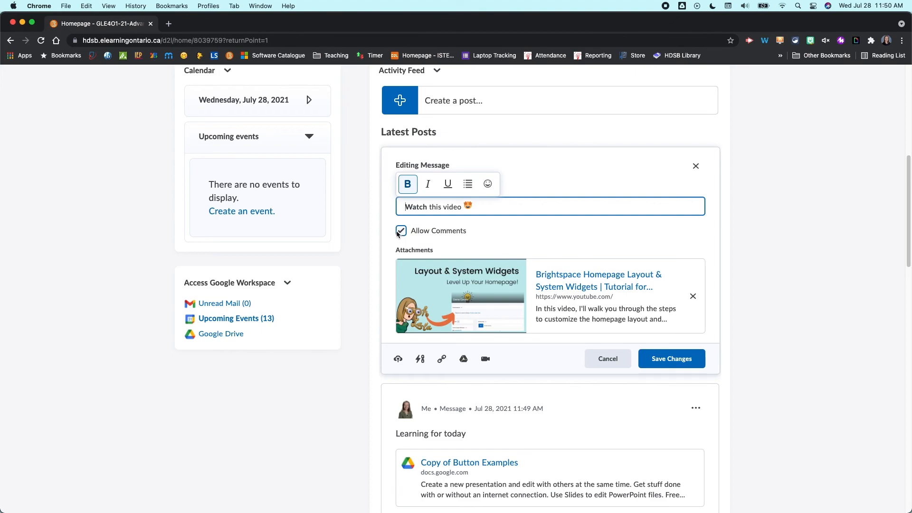
pyautogui.click(400, 231)
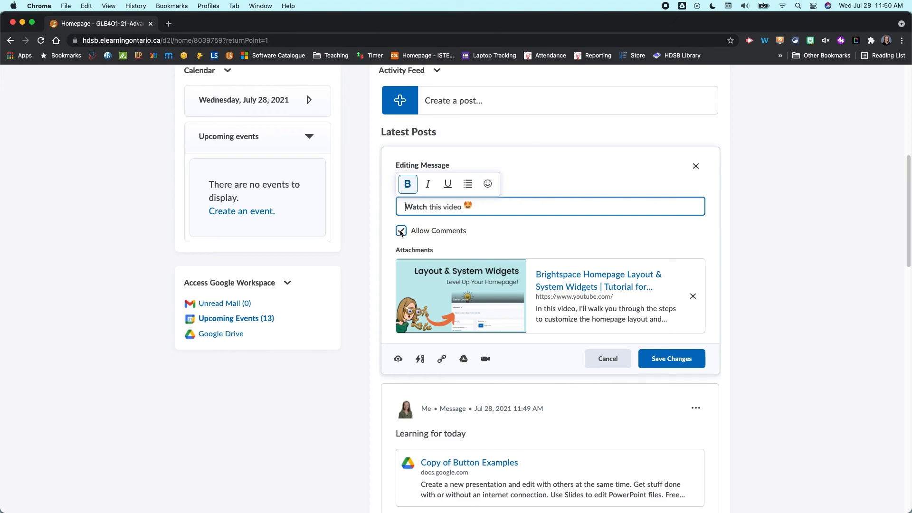
pyautogui.click(400, 230)
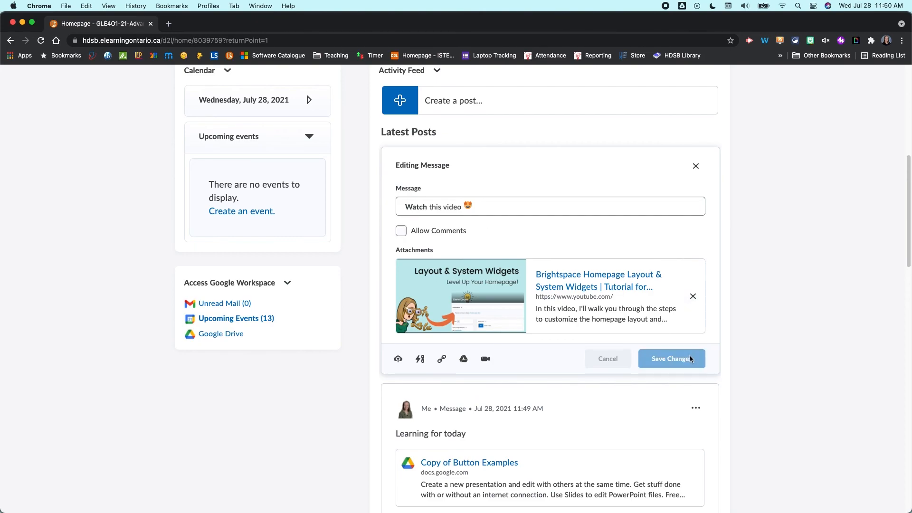
pyautogui.click(671, 358)
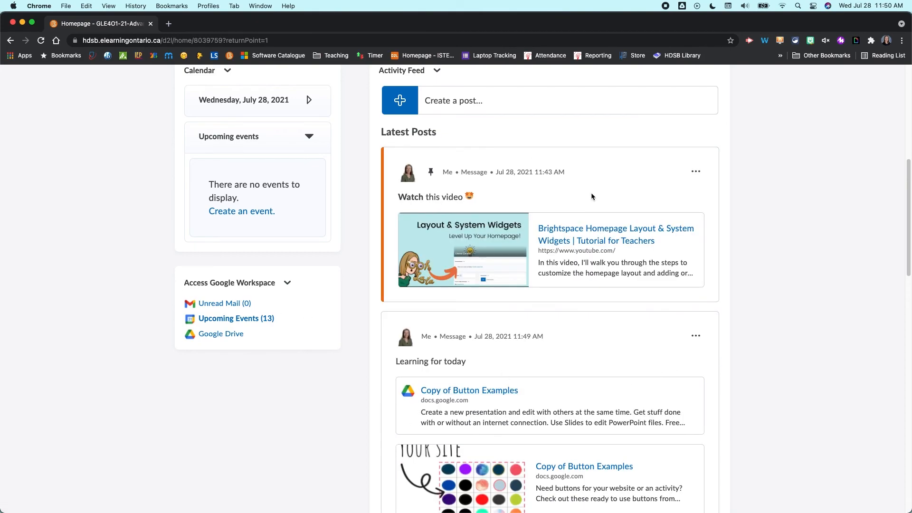
pyautogui.scroll(-3)
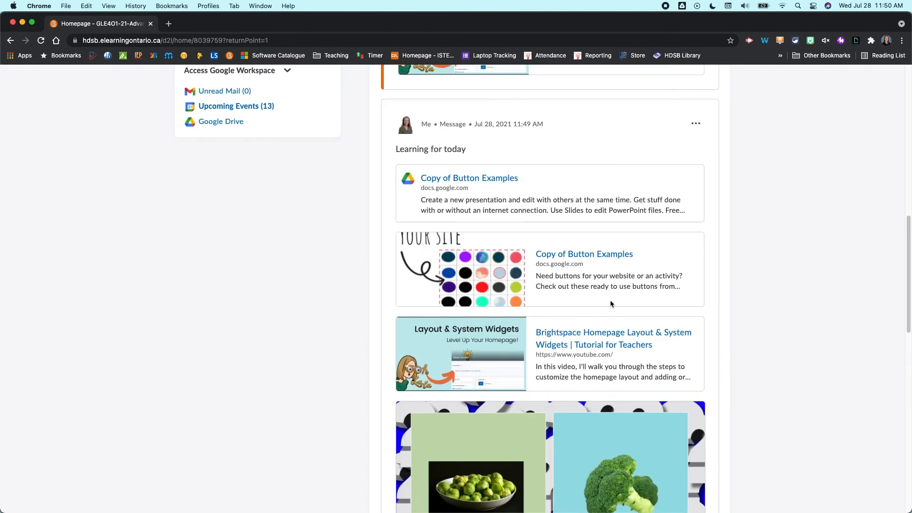
# - Comment 'Here is my comment' on the 'Learning for today' post and view the comment's options
pyautogui.scroll(-3)
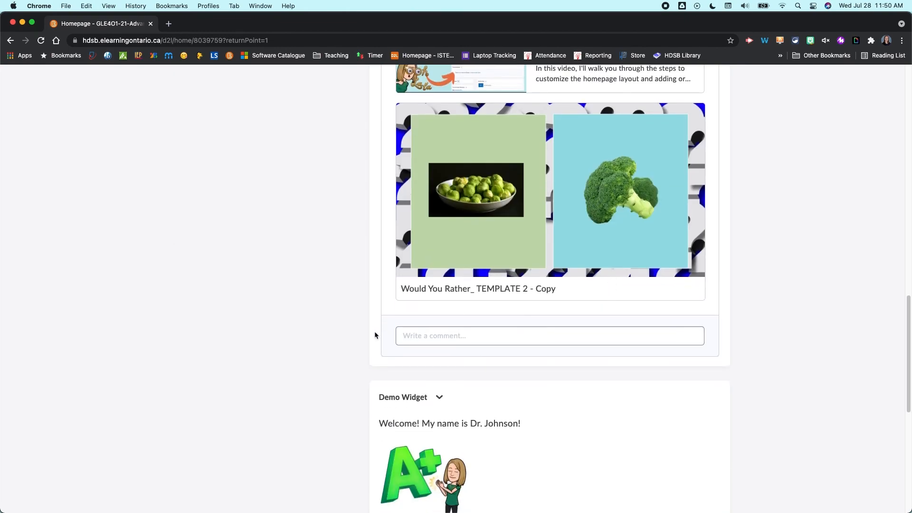
pyautogui.click(549, 336)
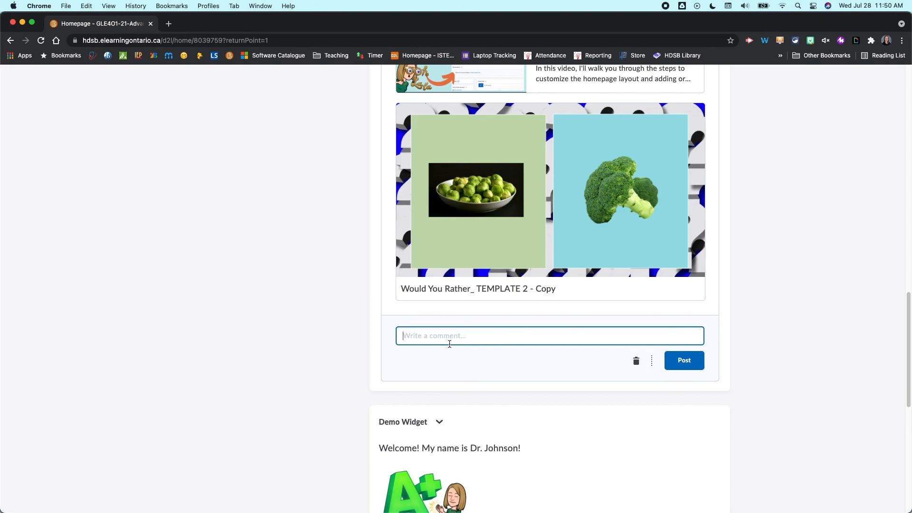
pyautogui.write('Here is')
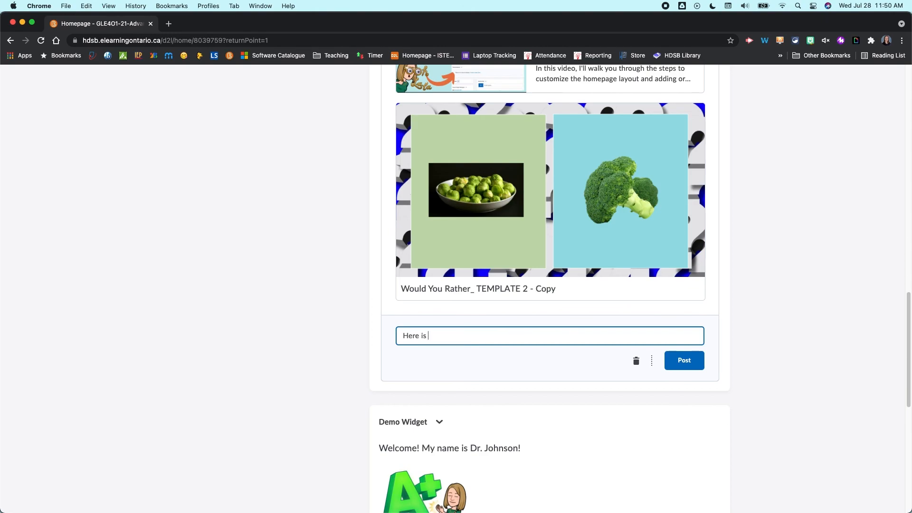
pyautogui.write('my comme')
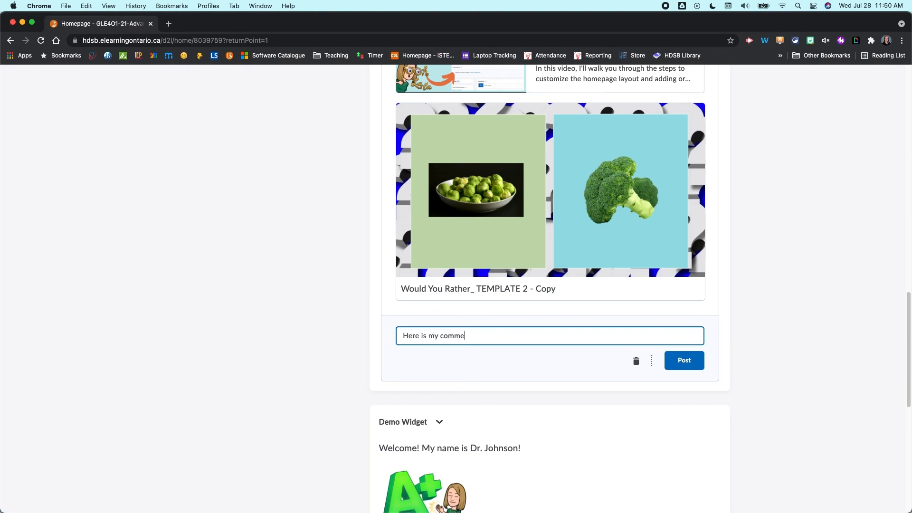
pyautogui.write('nt')
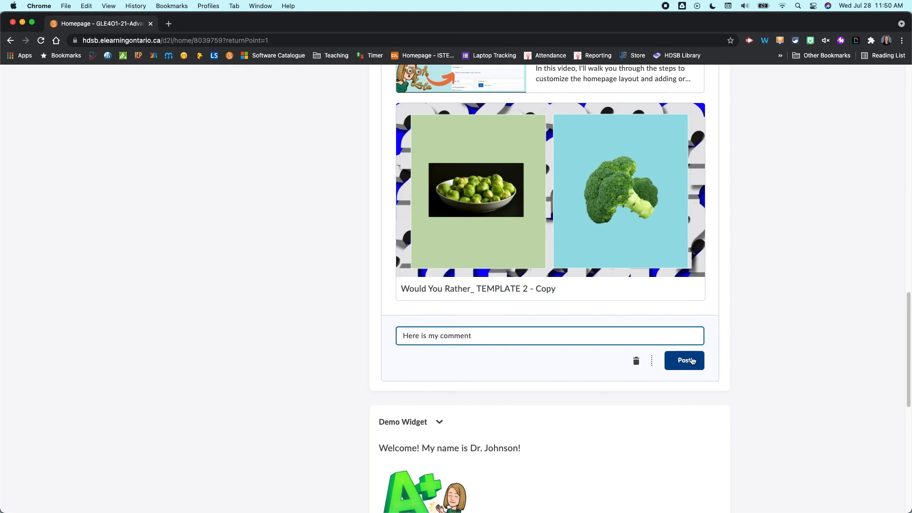
pyautogui.click(684, 360)
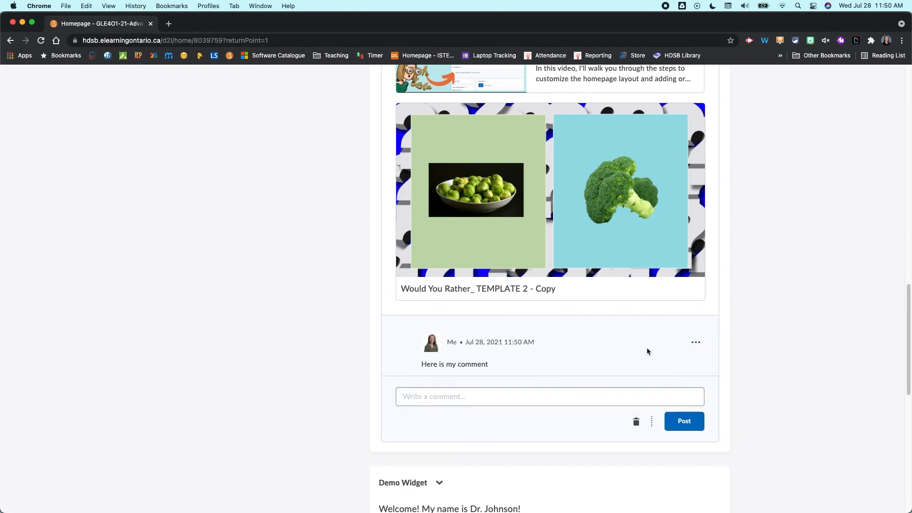
pyautogui.click(696, 342)
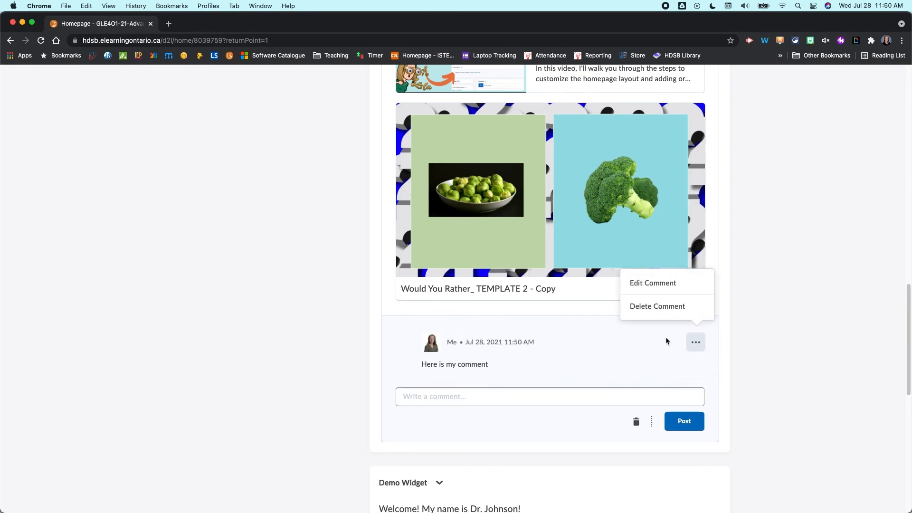